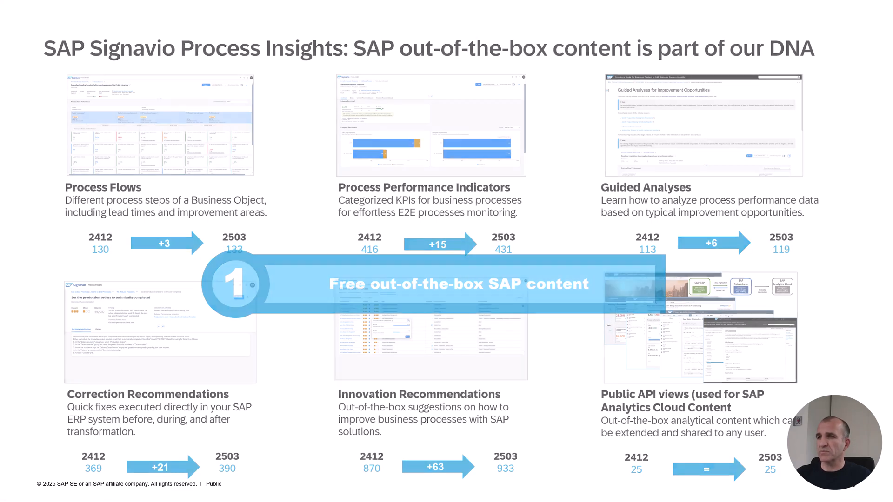
- Advance through the Process Insights Discovery Edition slide to the Process Intelligence slide
key(Right)
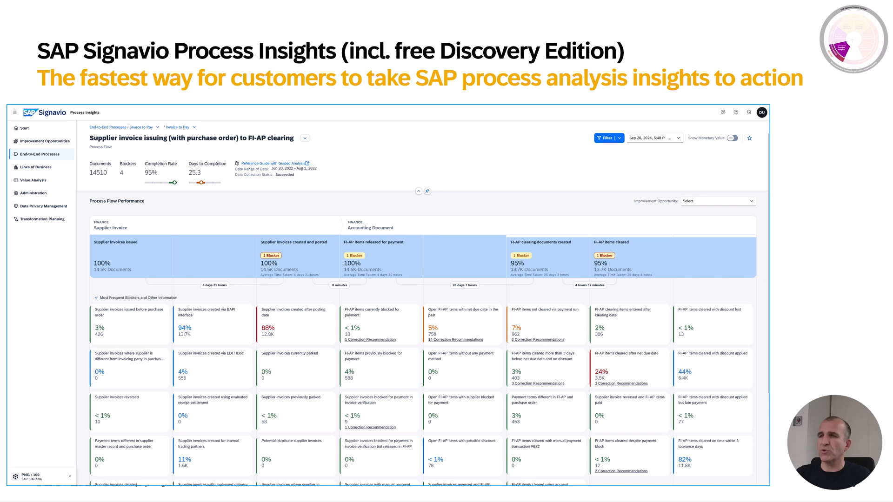
click(735, 111)
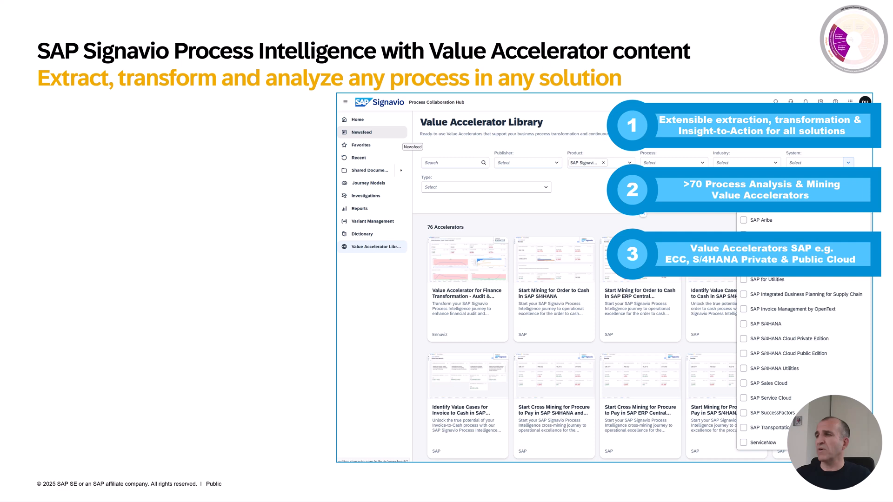
- Switch to the live Process Collaboration Hub showing End-to-End Processes and best-run scores
click(527, 162)
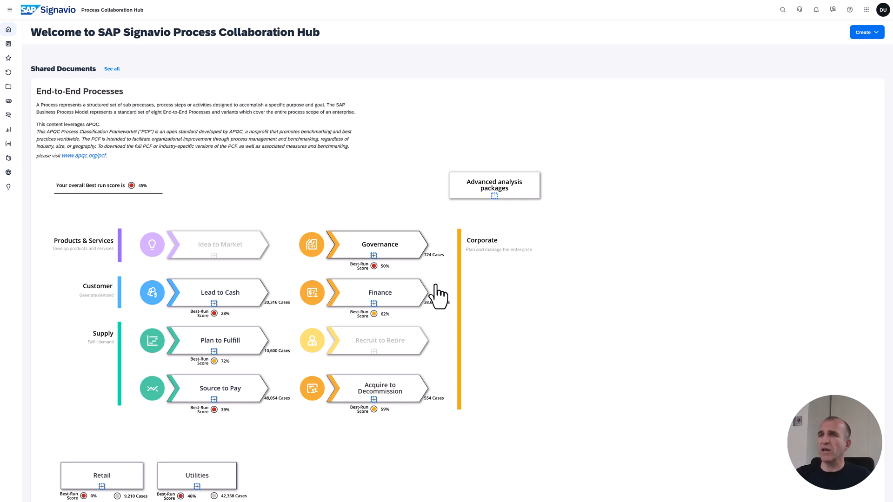
mouse_move(886, 378)
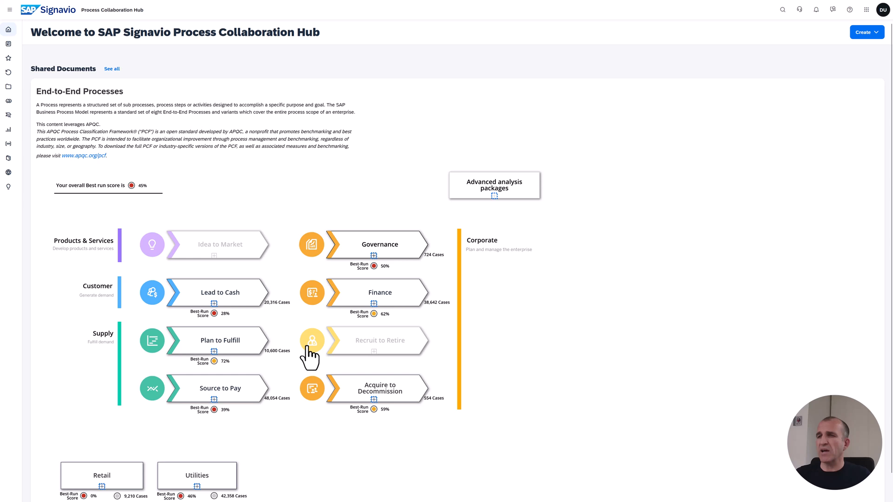
mouse_move(216, 409)
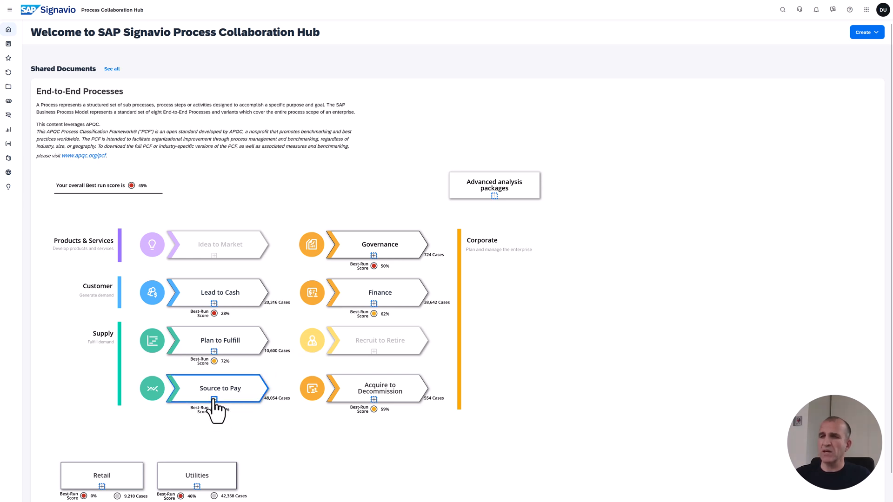
- Open Source to Pay best-run scores and show Supplier payment from purchasing analysis links
click(218, 388)
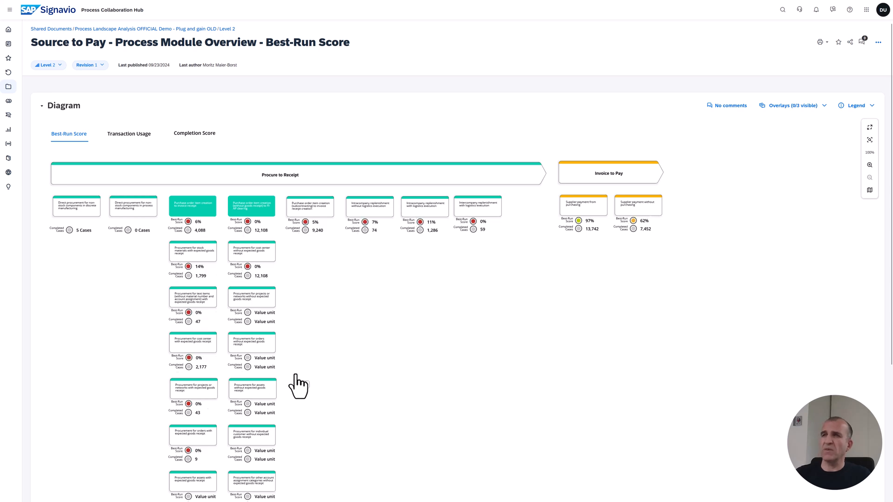
mouse_move(325, 328)
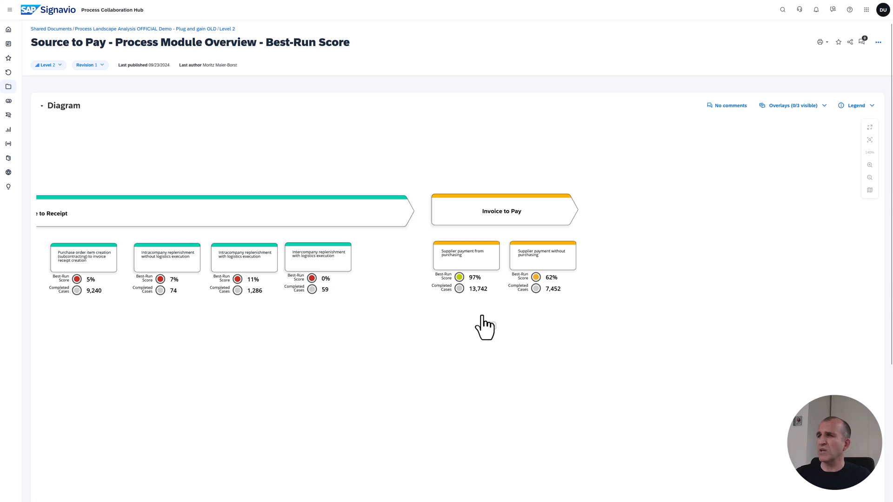
mouse_move(467, 279)
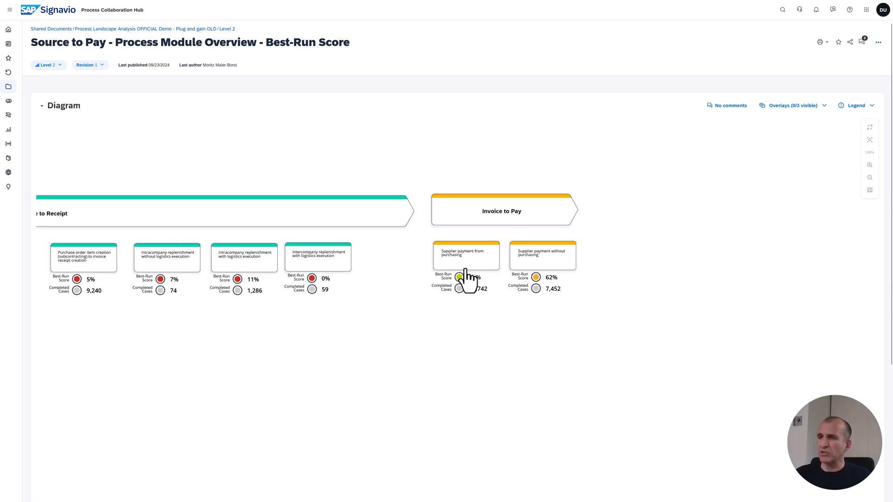
click(465, 254)
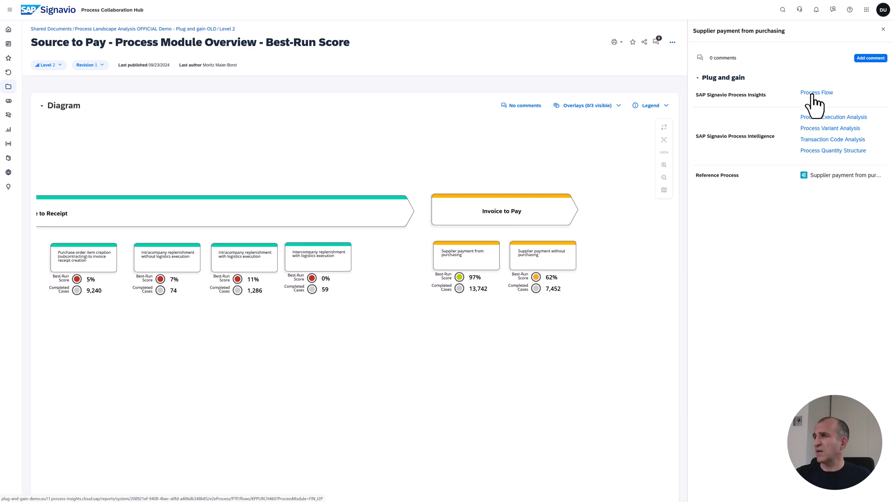
- Open the Process Insights flow for supplier invoice issuing to FI-AP clearing
click(816, 92)
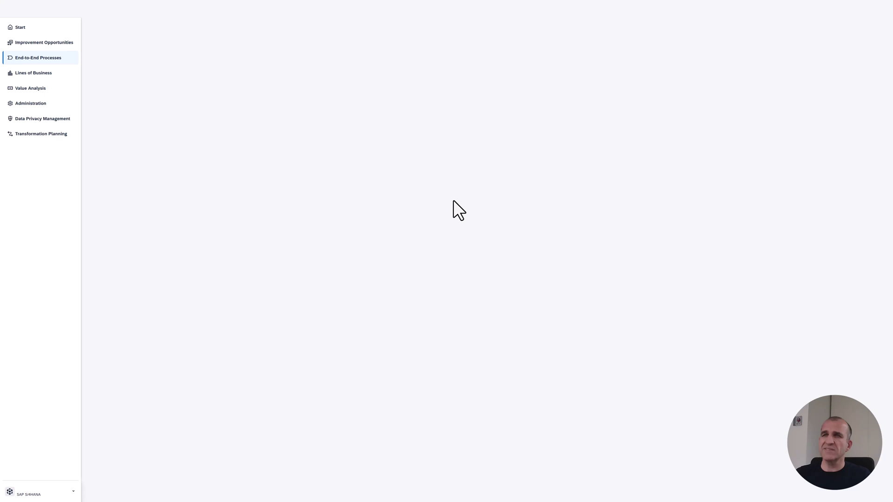
click(37, 58)
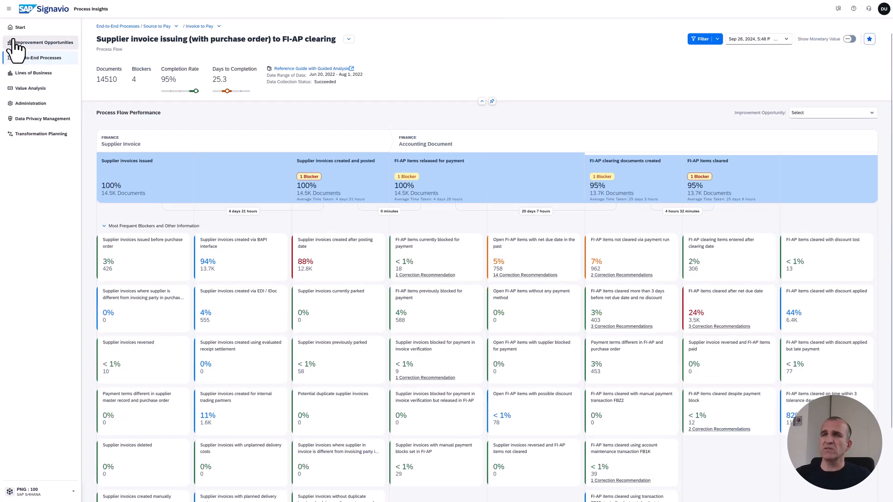
- Collapse the navigation and view benchmarks for the 4 hours 32 minutes clearing lead time
click(8, 9)
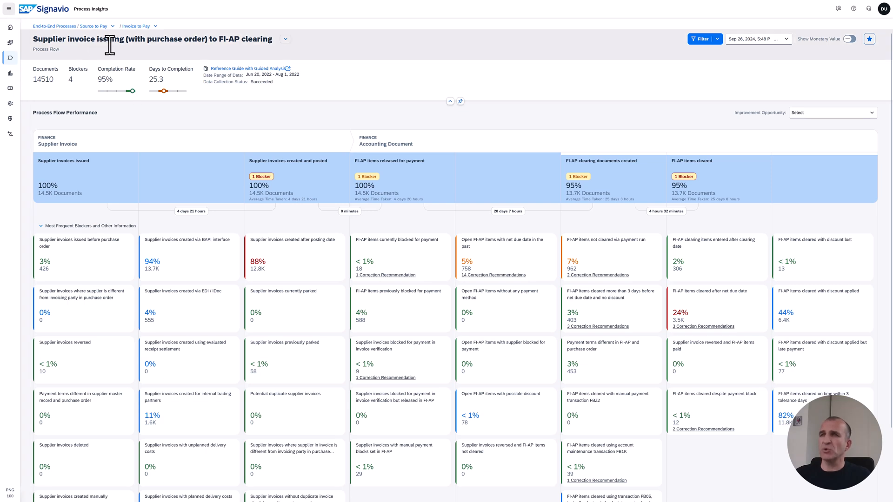
mouse_move(219, 48)
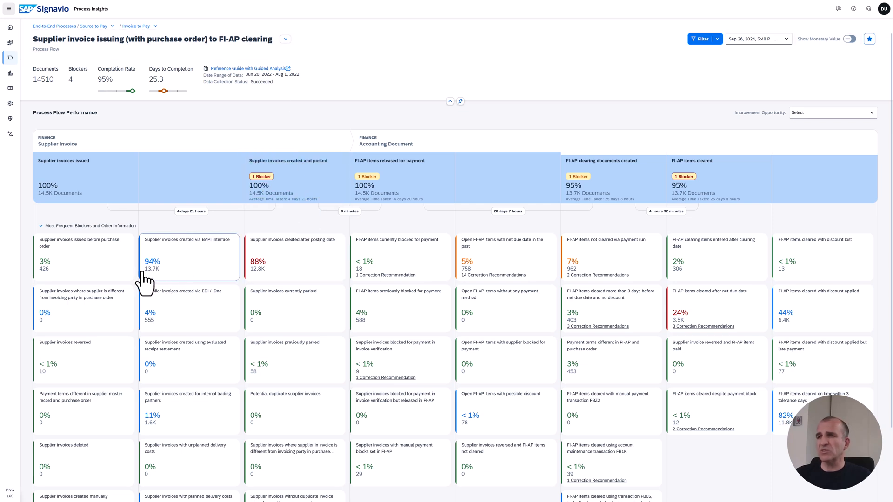
mouse_move(221, 189)
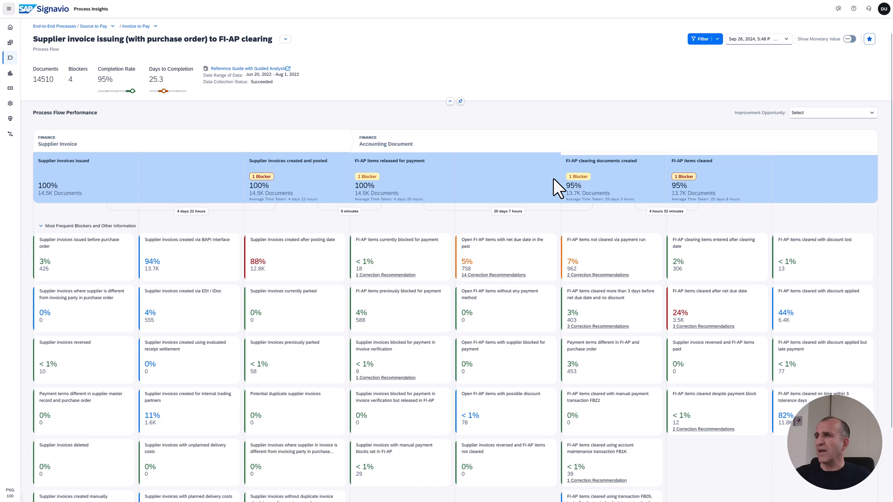
mouse_move(191, 211)
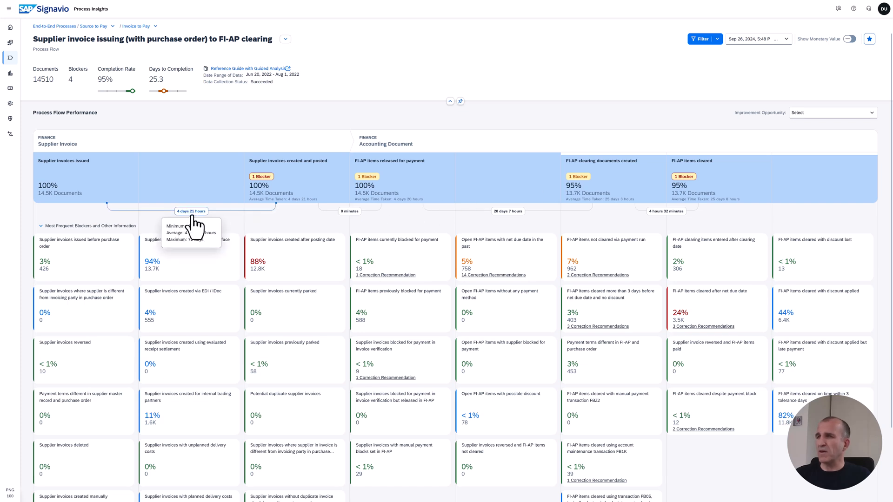
mouse_move(380, 223)
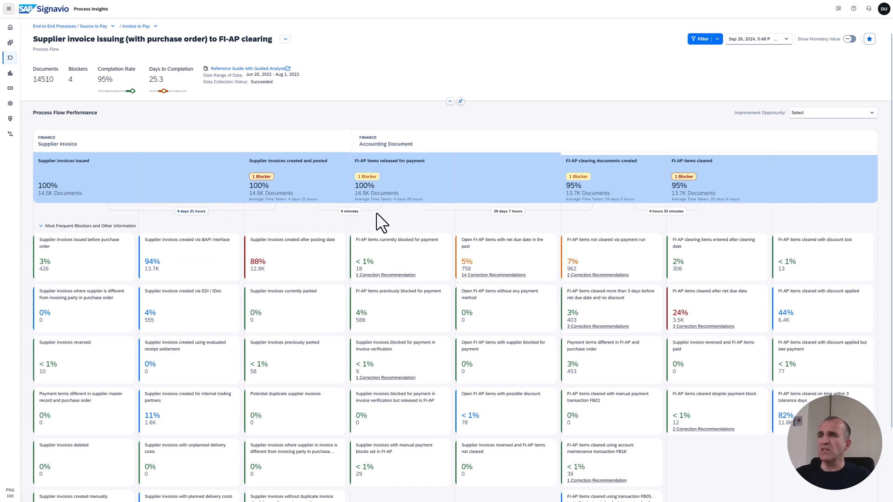
mouse_move(665, 211)
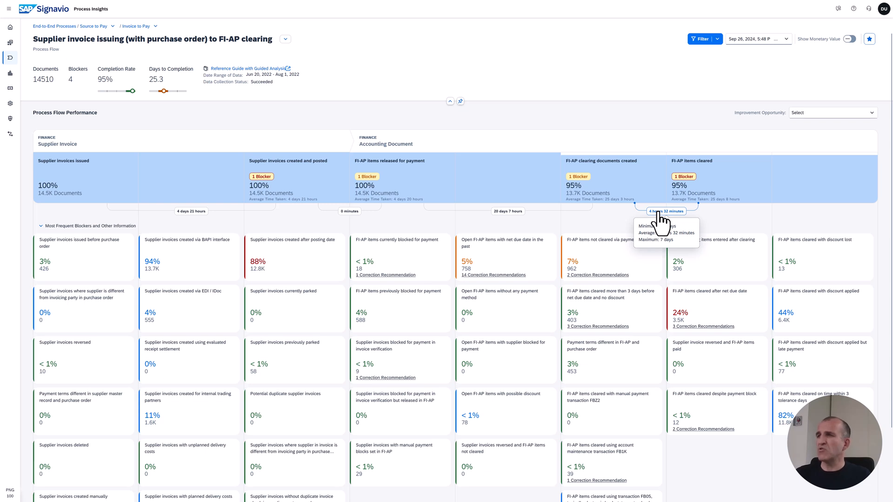
click(666, 211)
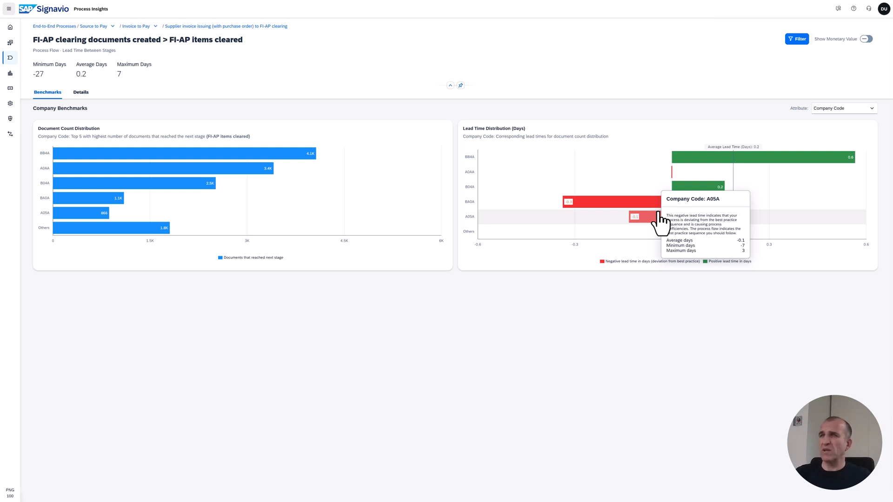
mouse_move(521, 236)
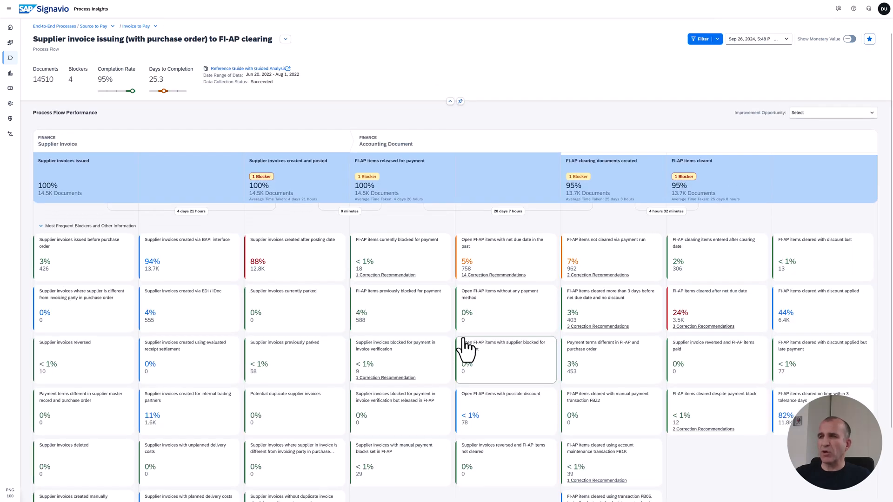
mouse_move(362, 271)
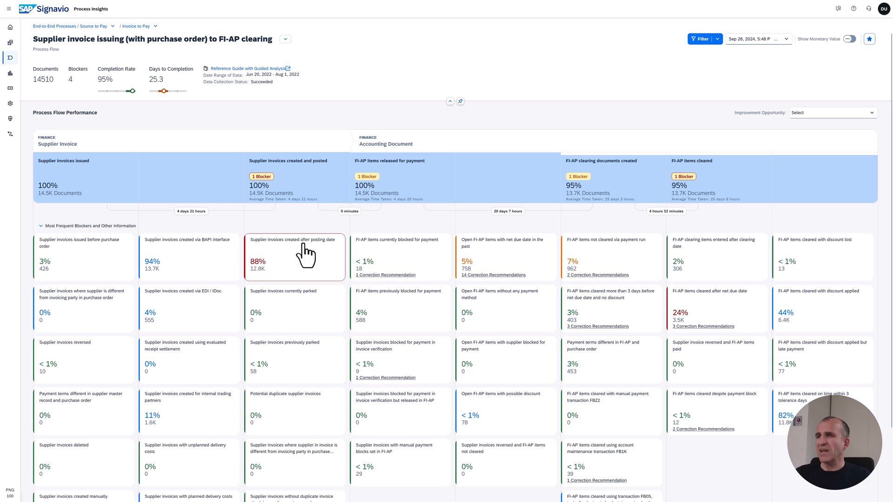
mouse_move(91, 262)
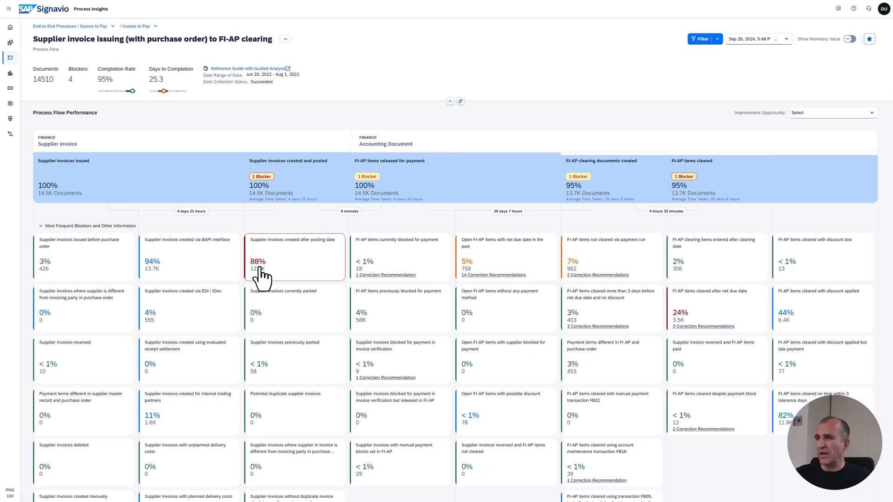
mouse_move(883, 124)
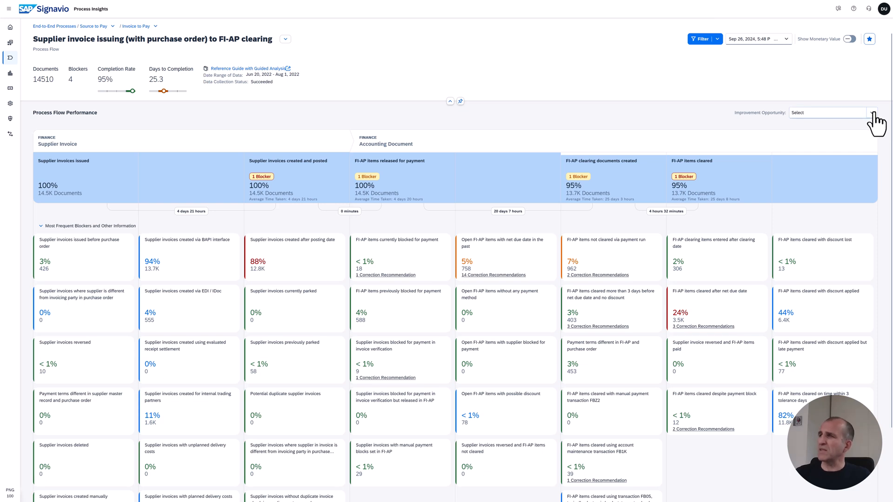
- Set the improvement opportunity to Avoid late payments after briefly trying Reduce early supplier payments
click(828, 112)
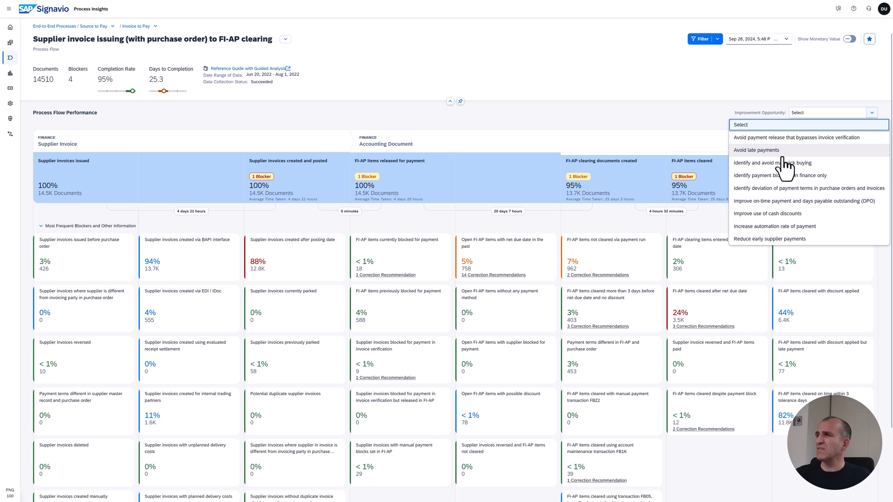
mouse_move(775, 239)
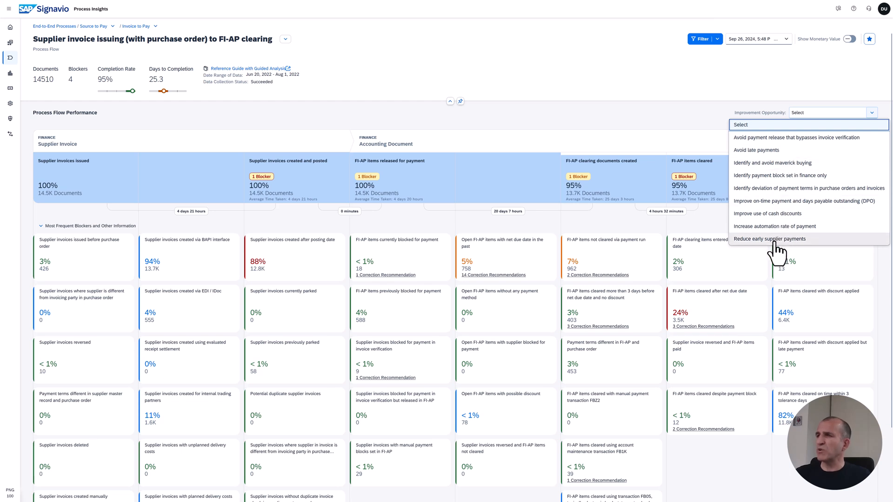
click(770, 239)
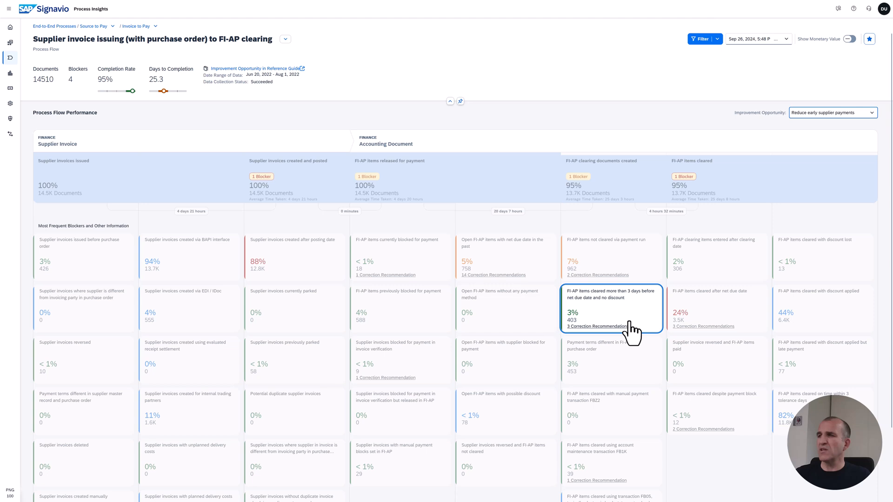
click(832, 112)
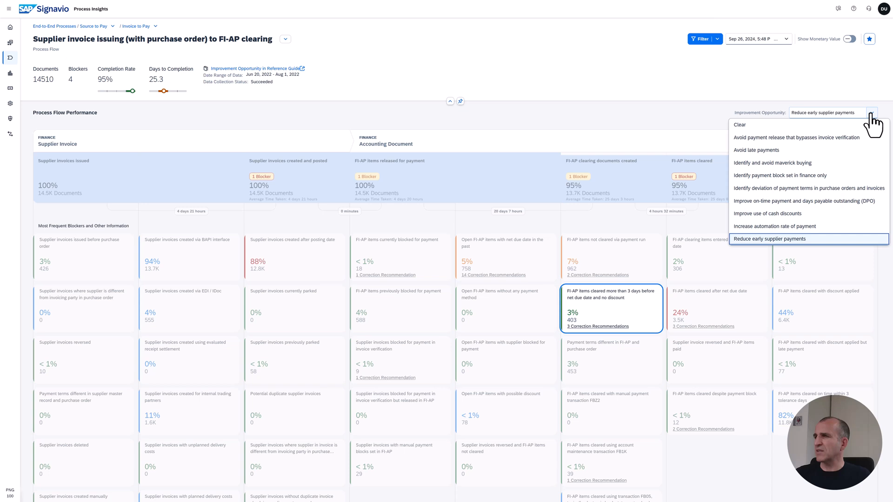
click(757, 150)
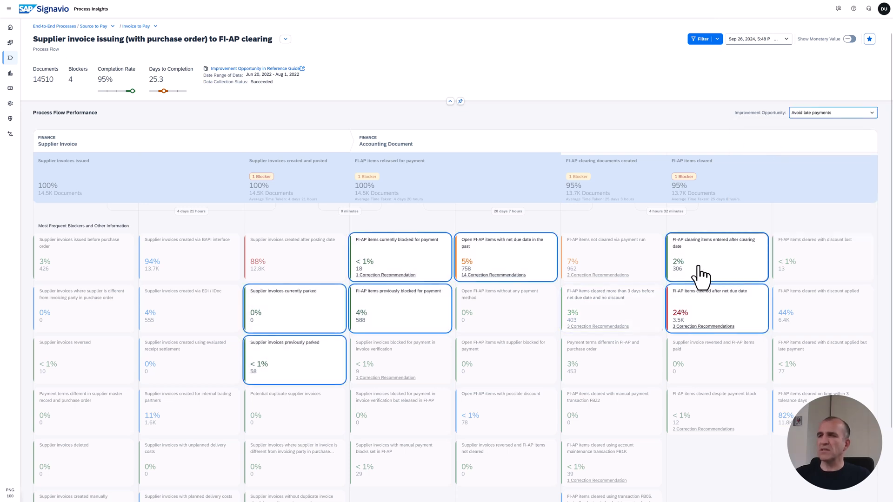
mouse_move(416, 315)
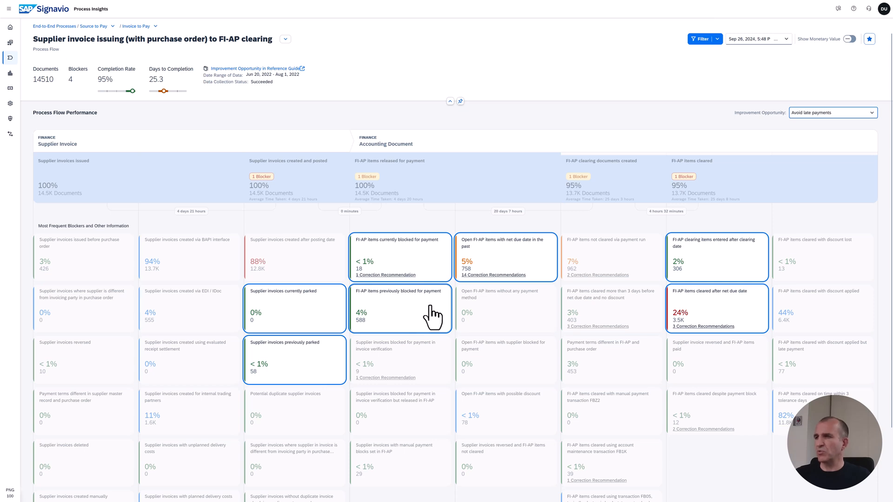
mouse_move(712, 316)
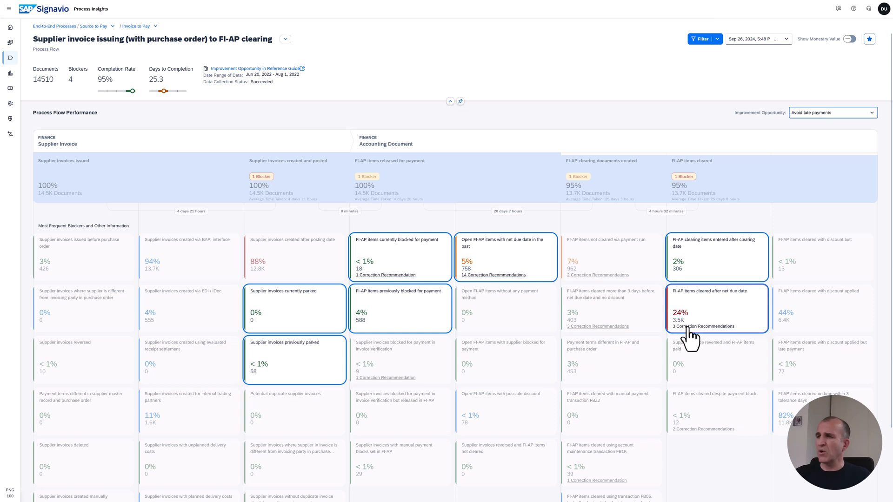
mouse_move(690, 335)
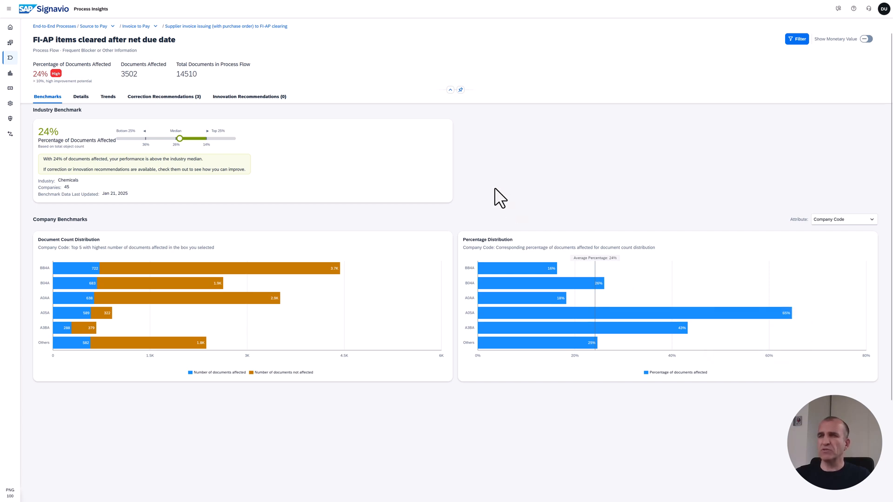
mouse_move(444, 140)
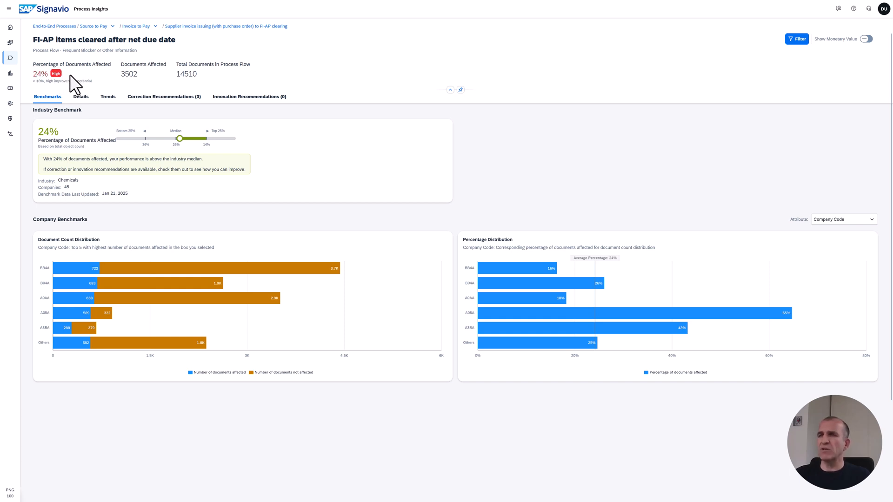
mouse_move(379, 171)
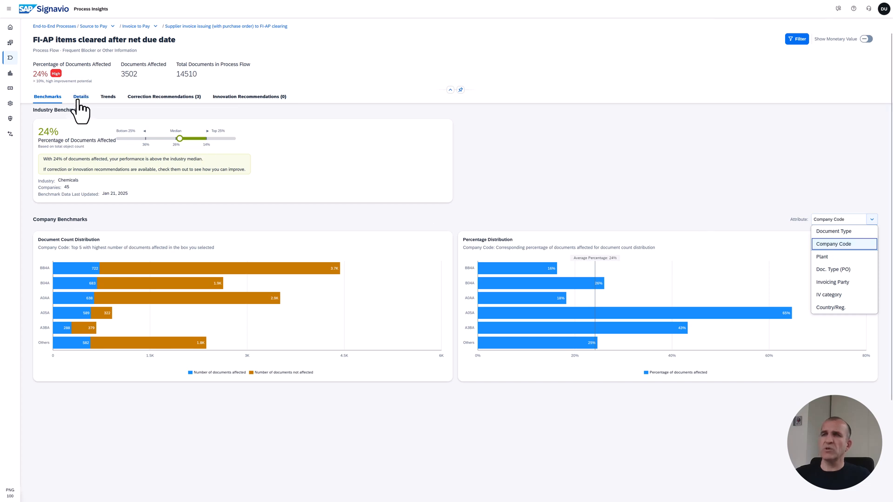
- Move from the blocker's 24% benchmarks to its Details list of affected invoice documents
click(80, 96)
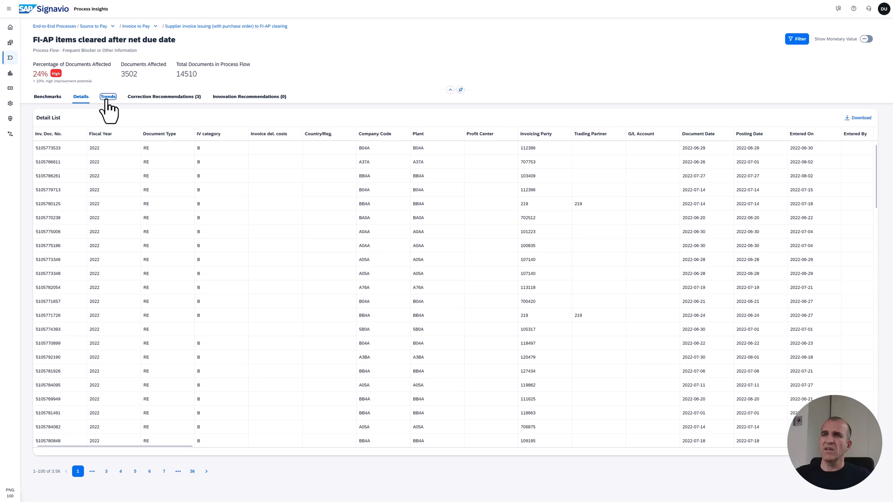
- View the Aug 28 – Sep 26, 2024 trend charts, then Correction Recommendations (3)
click(108, 96)
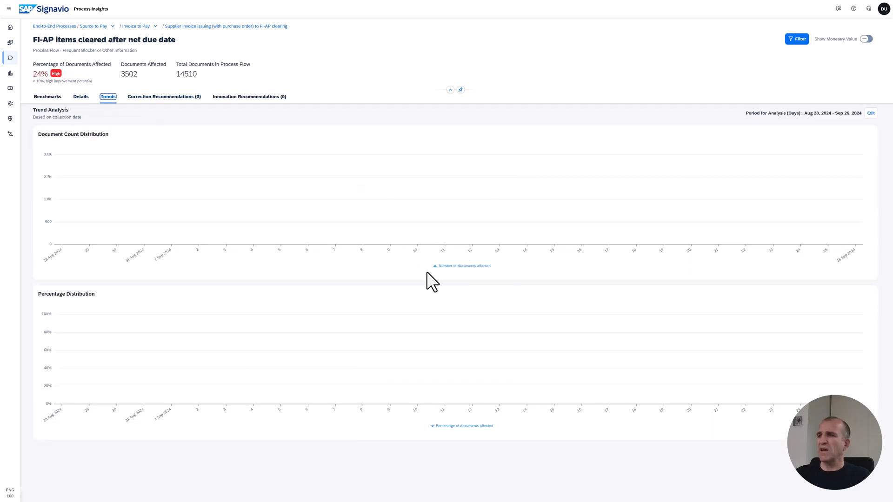
mouse_move(856, 165)
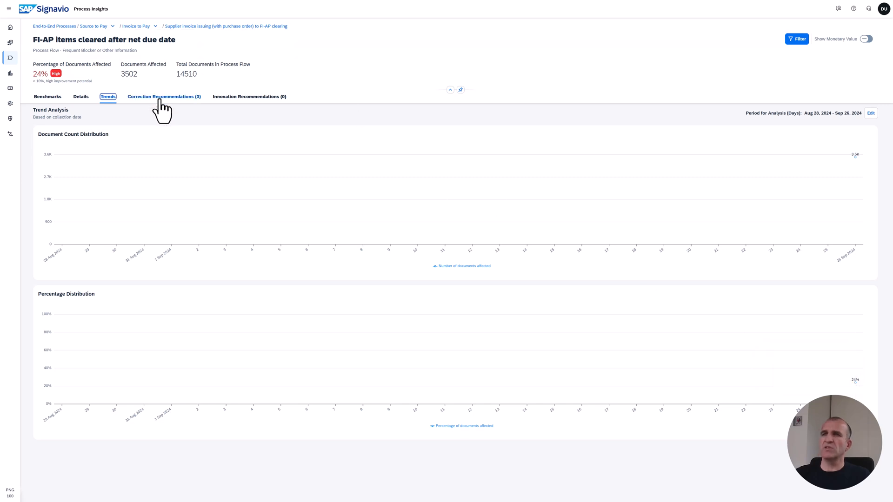
click(164, 96)
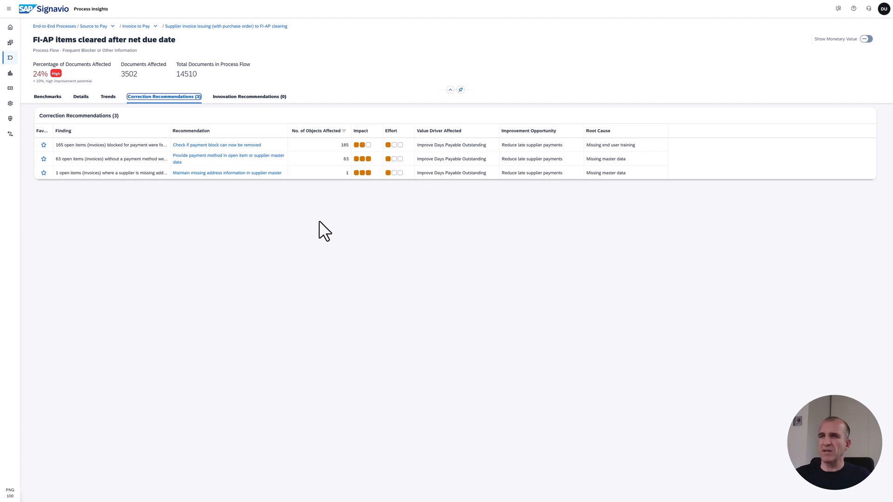
mouse_move(327, 223)
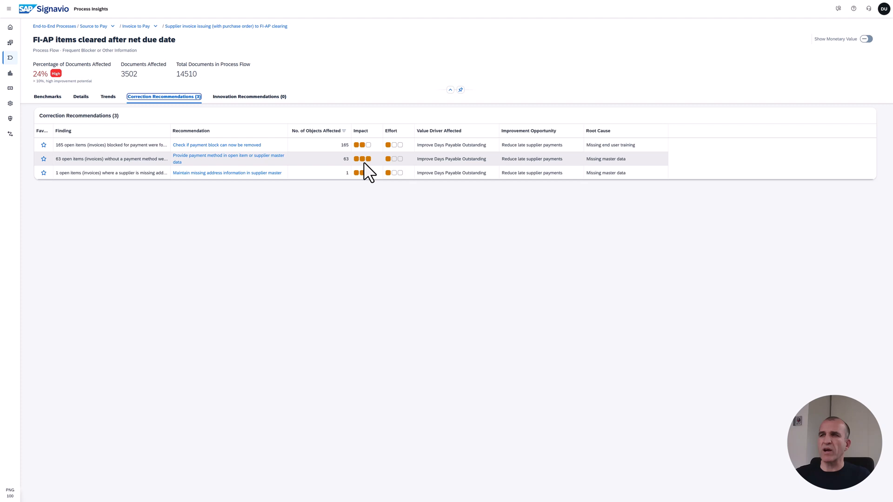
mouse_move(158, 145)
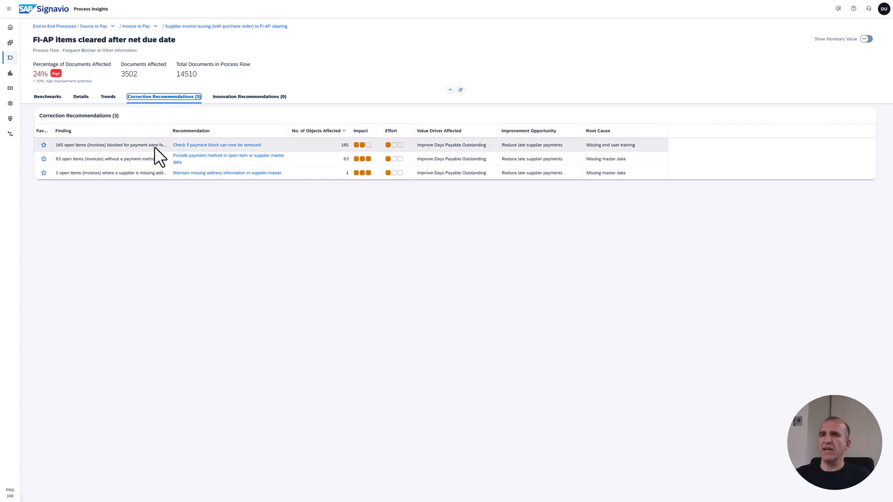
mouse_move(131, 144)
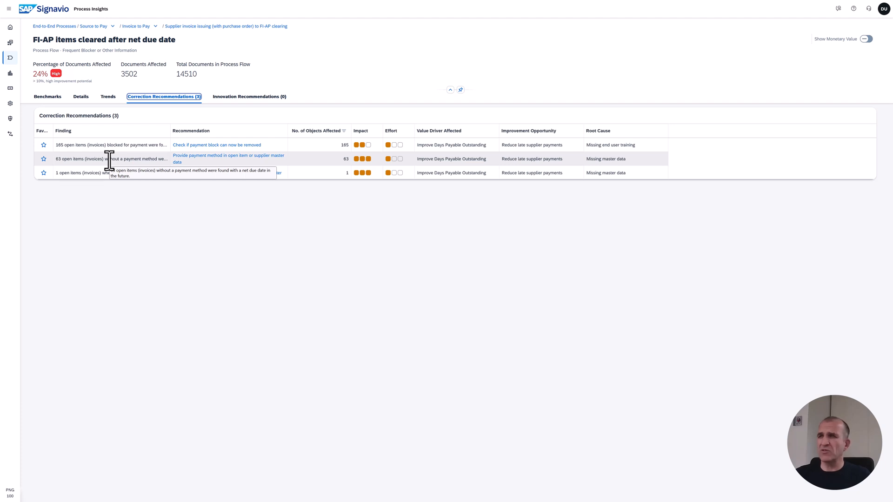
mouse_move(98, 172)
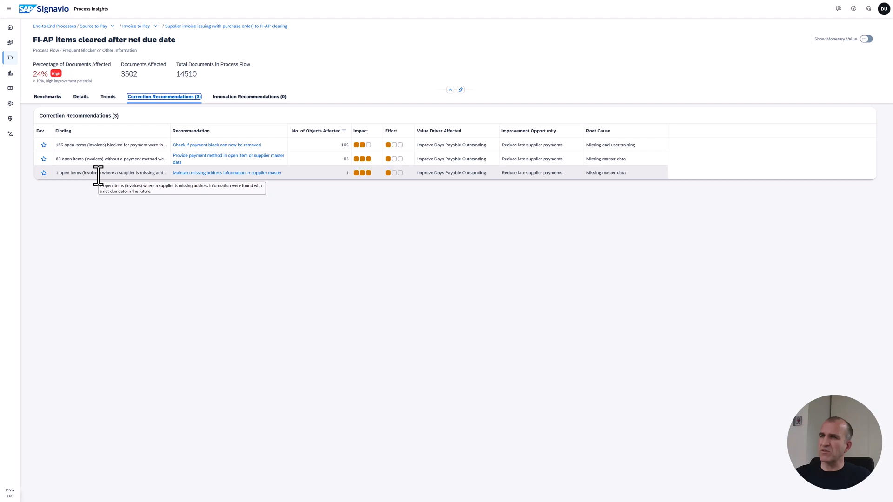
mouse_move(194, 177)
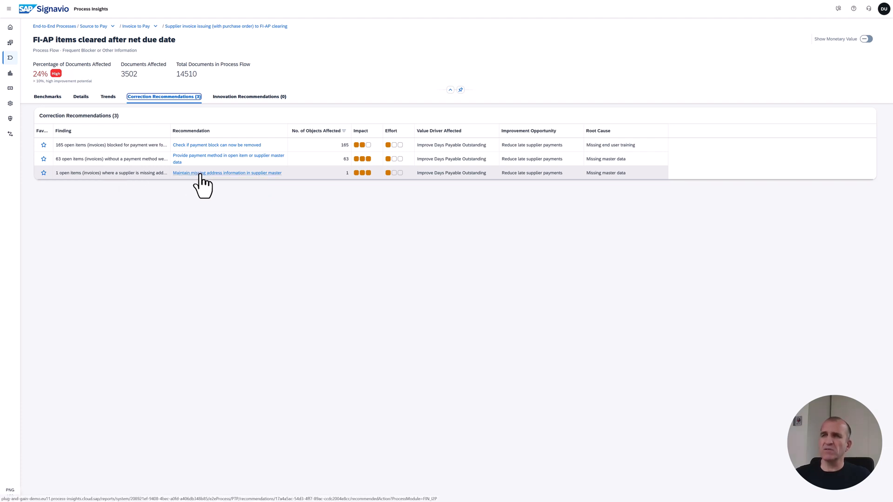
- Open the 'Maintain missing address information in supplier master' recommendation
click(226, 173)
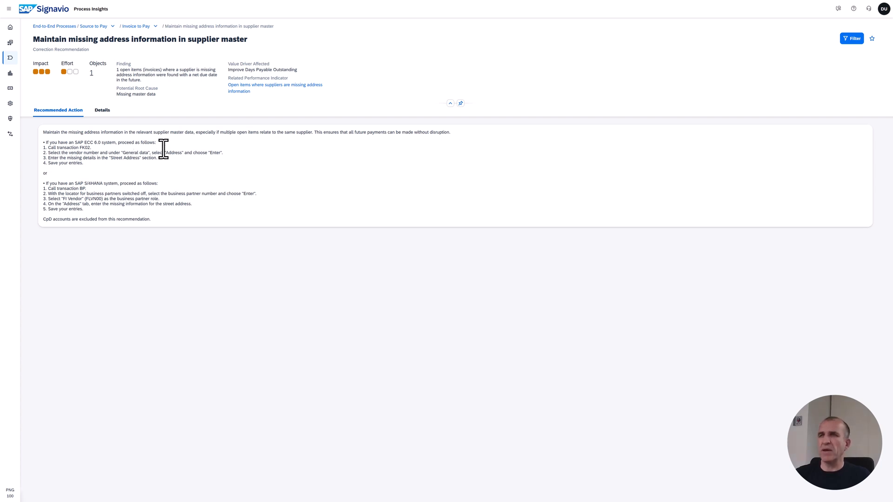
mouse_move(92, 85)
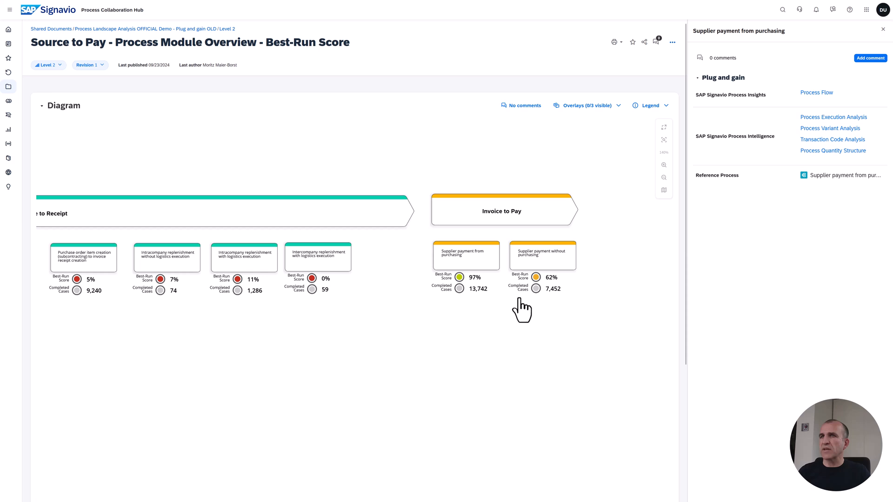
mouse_move(325, 190)
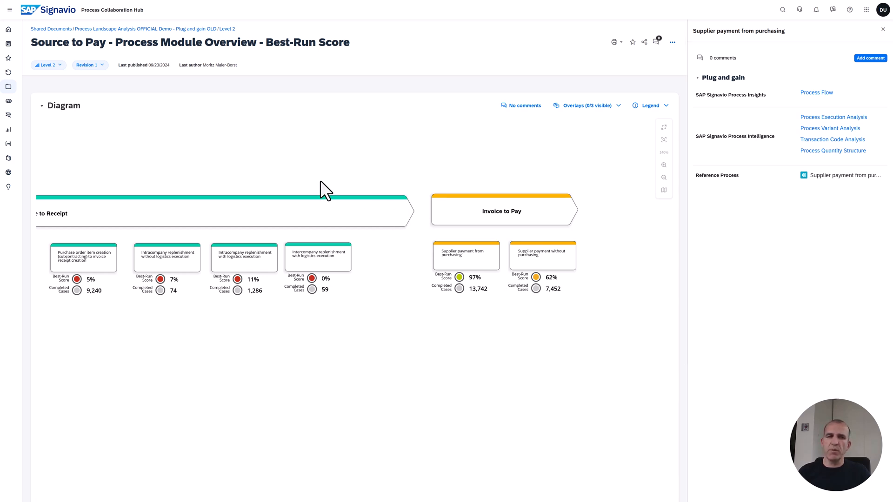
mouse_move(848, 125)
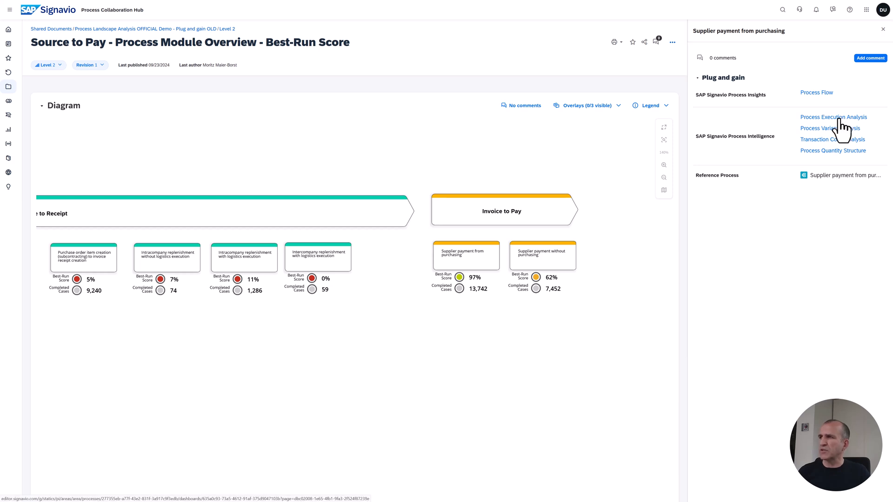
- Open the Process Execution Analysis for Supplier payment from purchasing in Process Intelligence
click(833, 117)
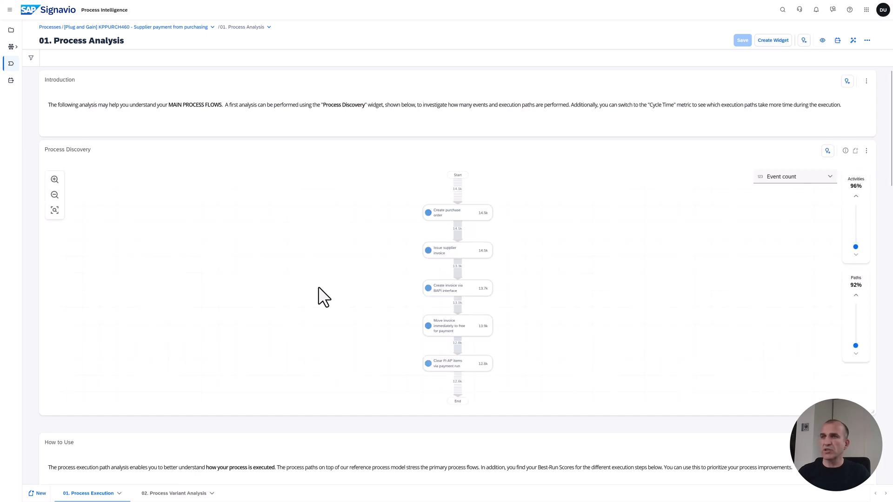
mouse_move(321, 287)
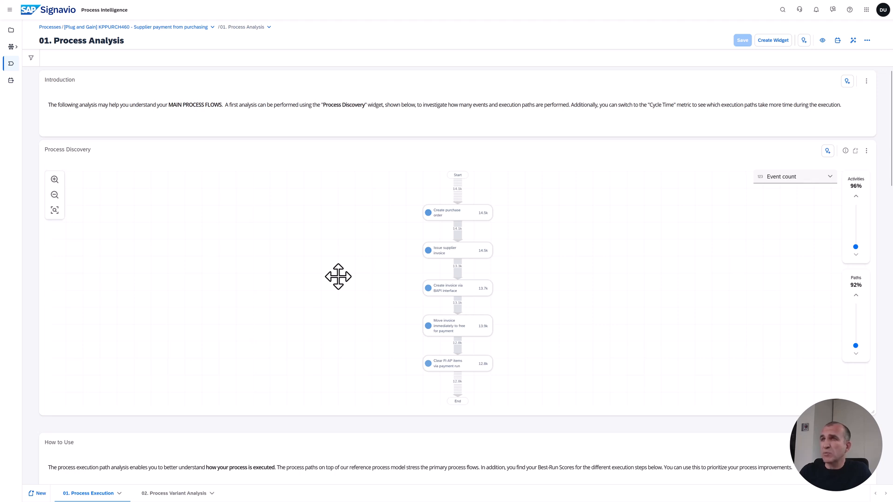
mouse_move(566, 257)
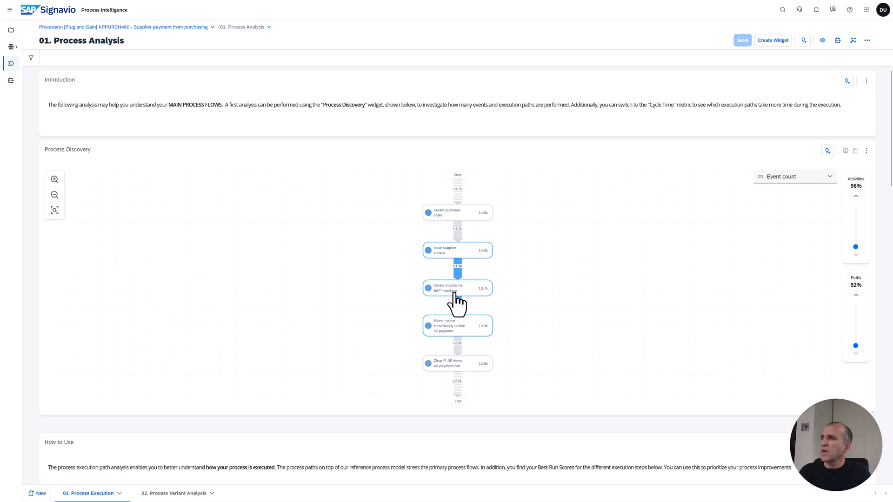
mouse_move(457, 288)
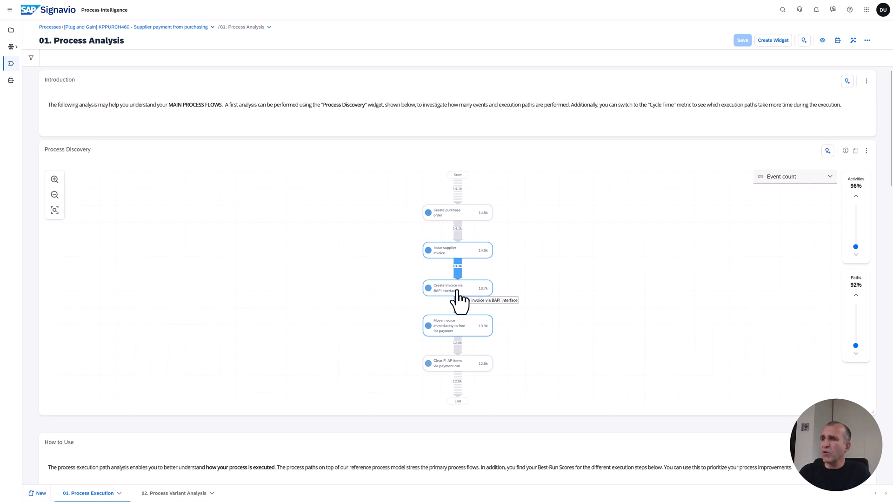
mouse_move(455, 335)
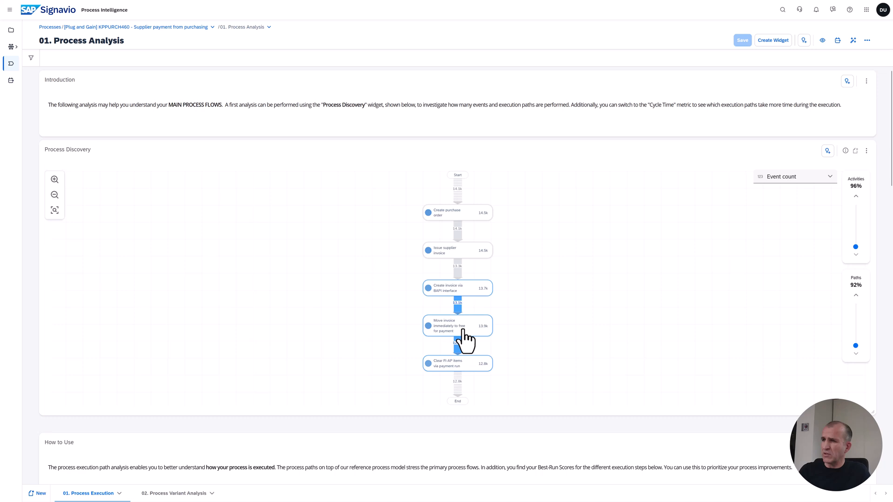
mouse_move(452, 376)
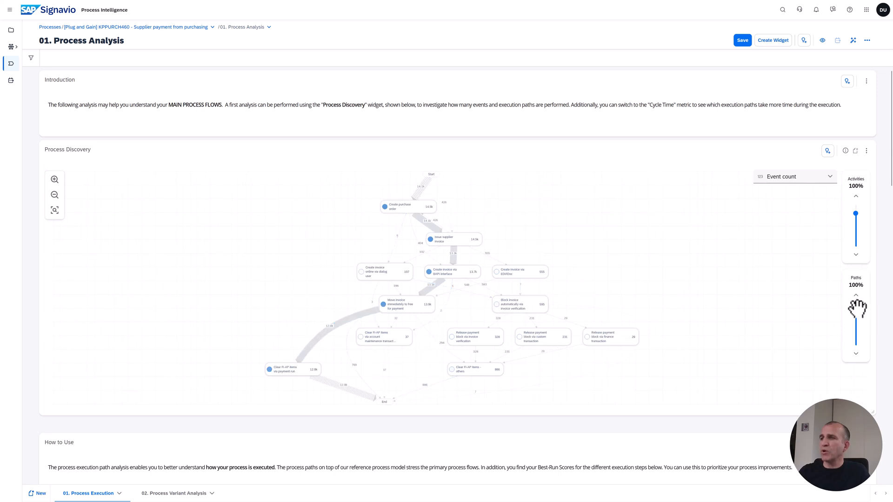
- Show all activities and paths at 100% in the discovery graph, revealing invoice block variants
click(453, 271)
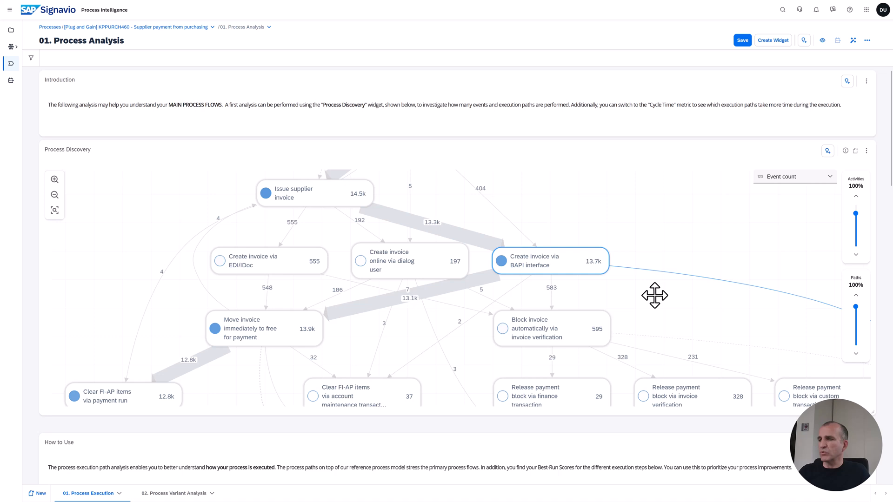
- Scroll past best-run step scores and the process executions model to the company-code benchmarking table
scroll(down, 3)
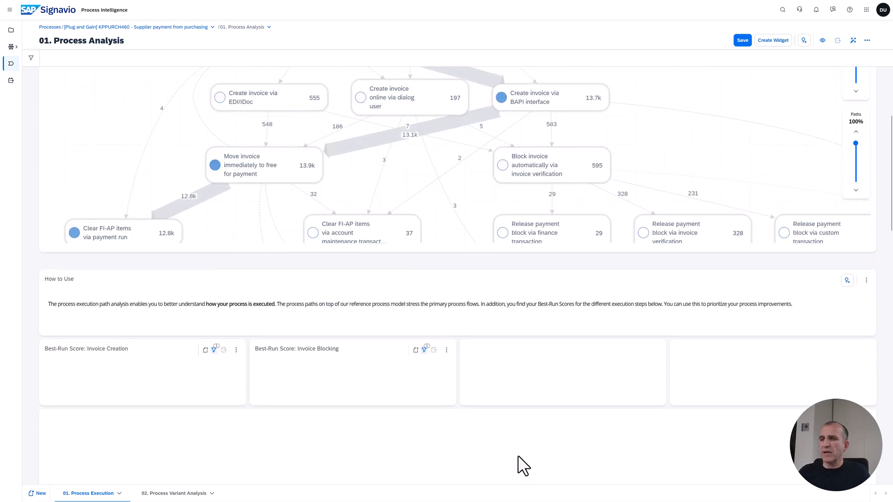
scroll(down, 3)
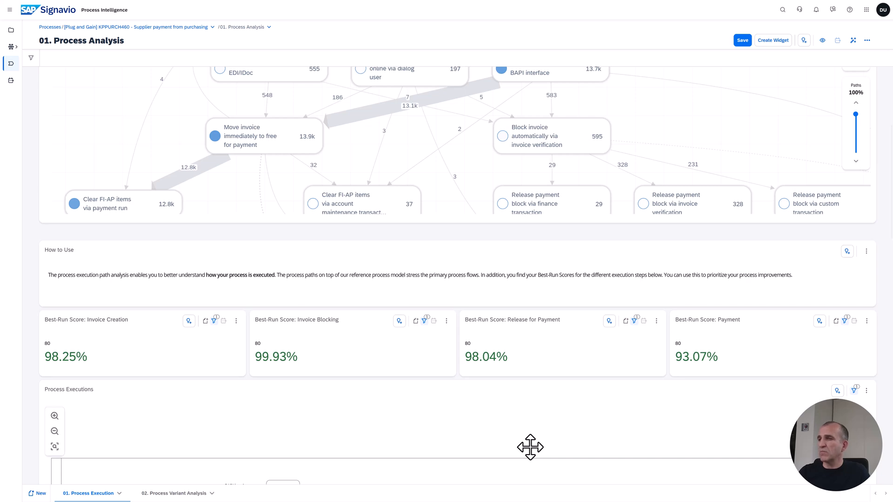
scroll(down, 3)
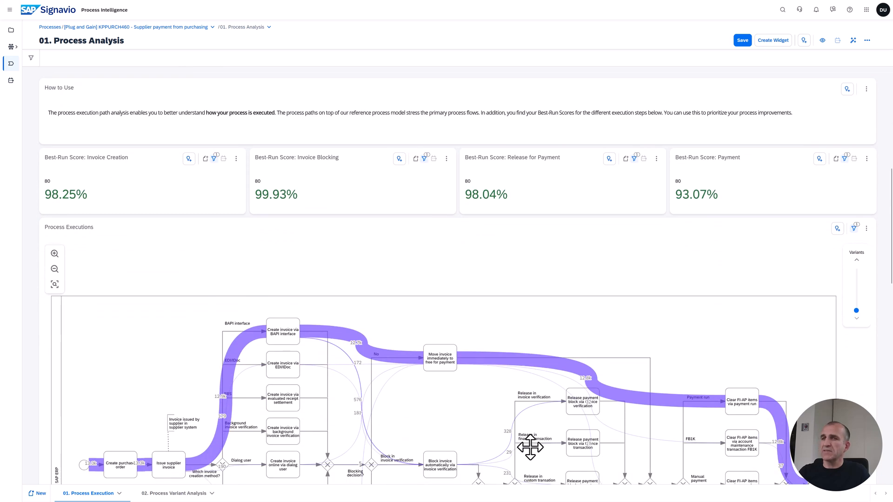
scroll(down, 3)
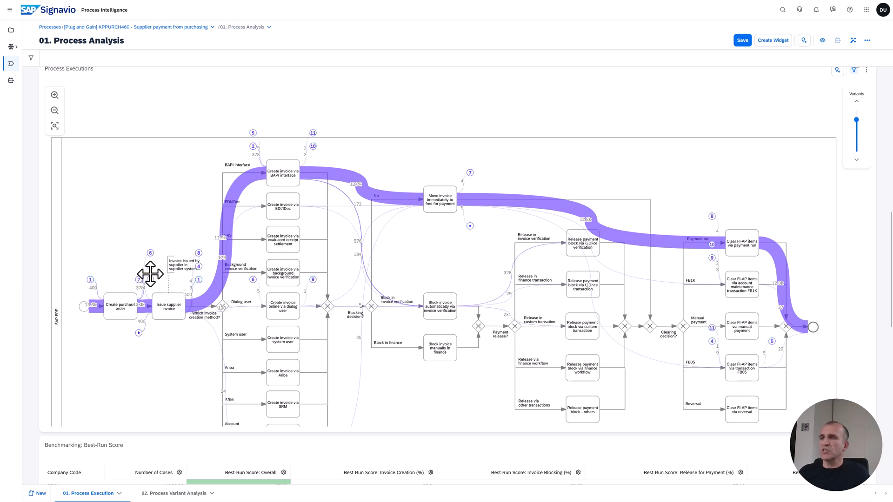
mouse_move(860, 124)
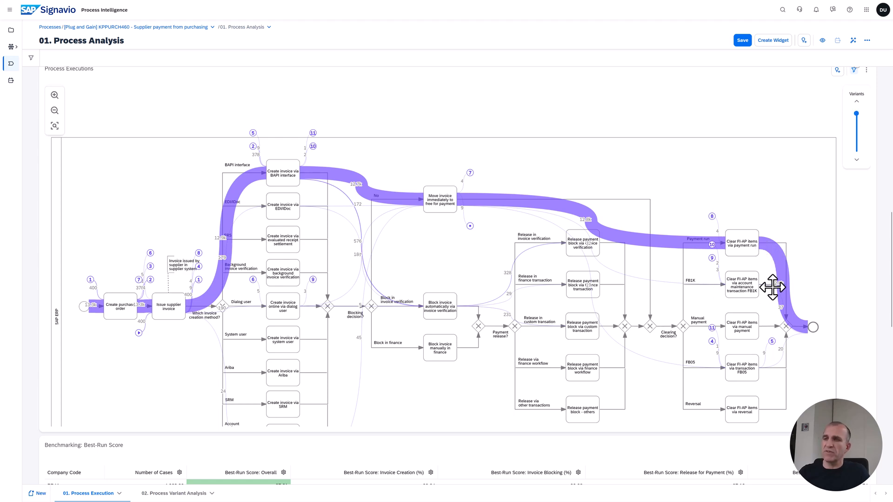
scroll(down, 3)
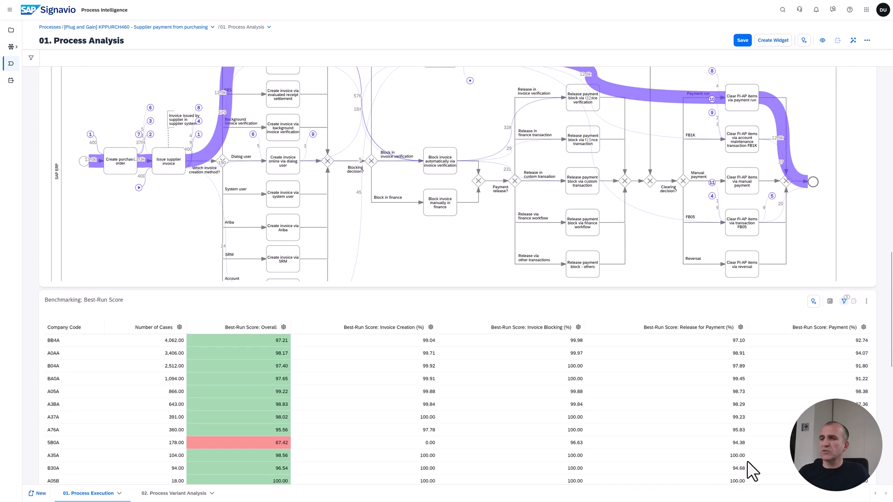
- Mark company code 5B0A (overall score 67.42), then go to Process Variant Analysis
scroll(down, 3)
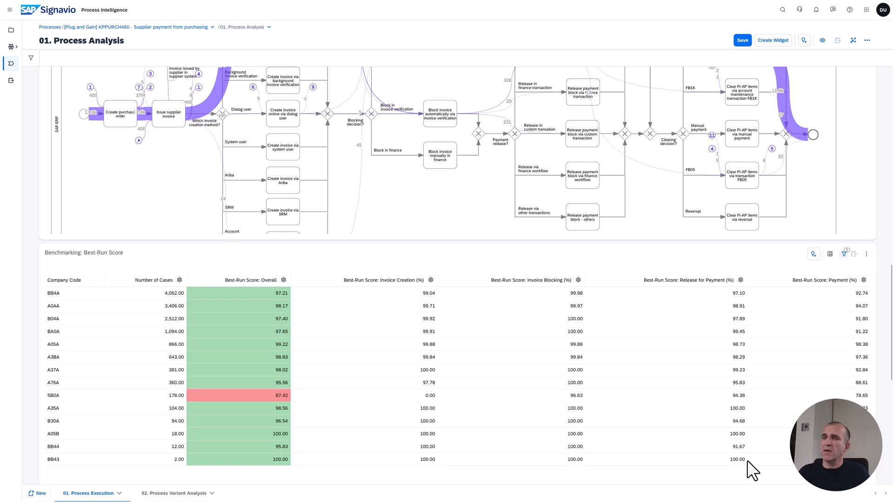
mouse_move(779, 462)
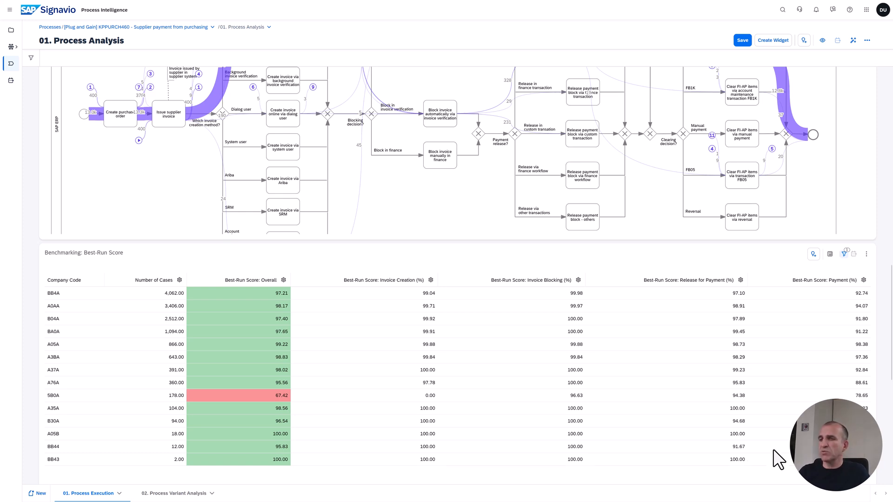
mouse_move(276, 402)
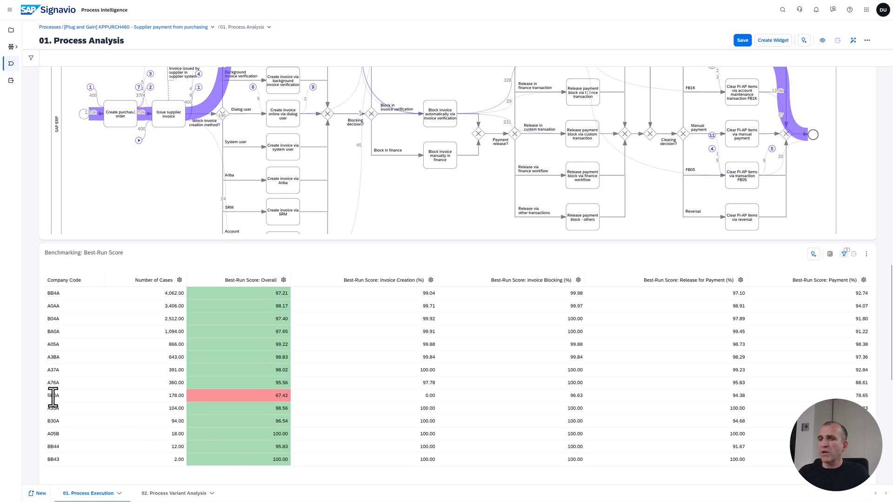
double_click(53, 395)
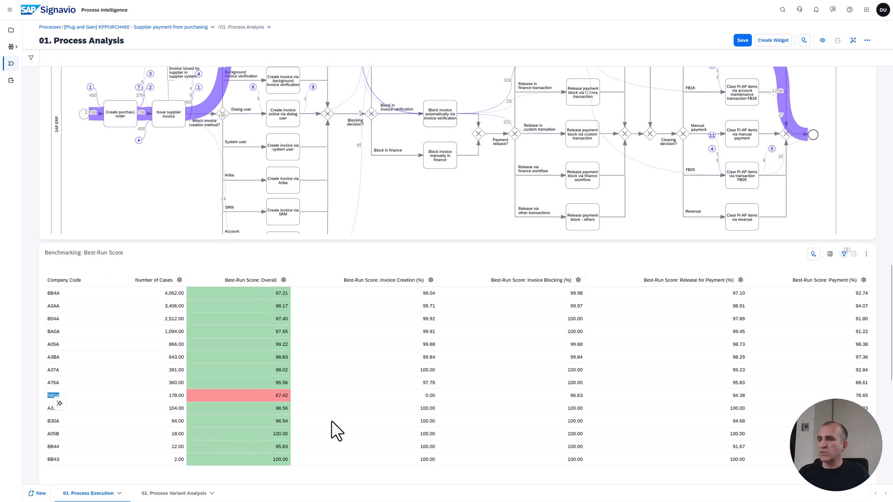
mouse_move(228, 408)
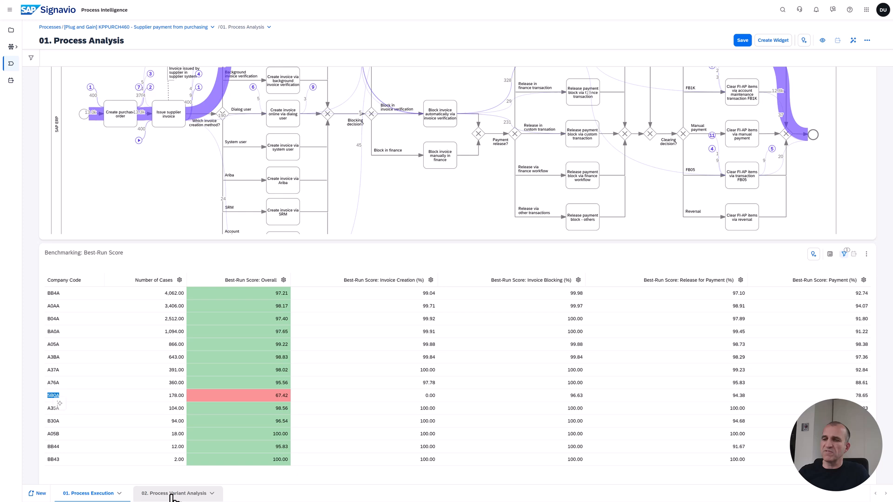
click(176, 493)
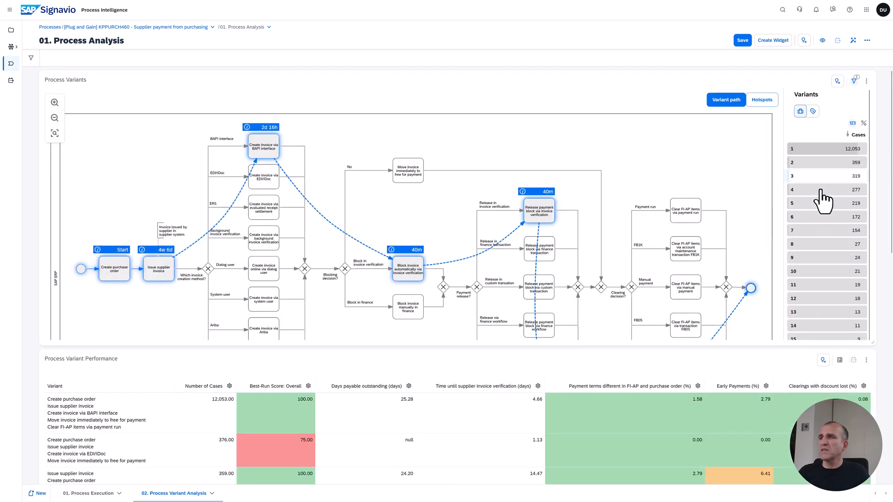
mouse_move(391, 193)
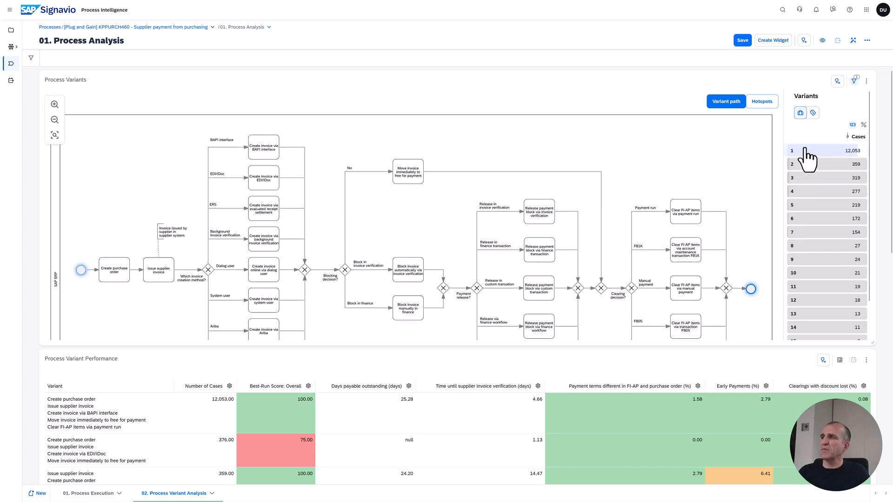
- Trace top variant 1 (12,053 cases) from BAPI invoice creation to payment-run clearing
click(826, 150)
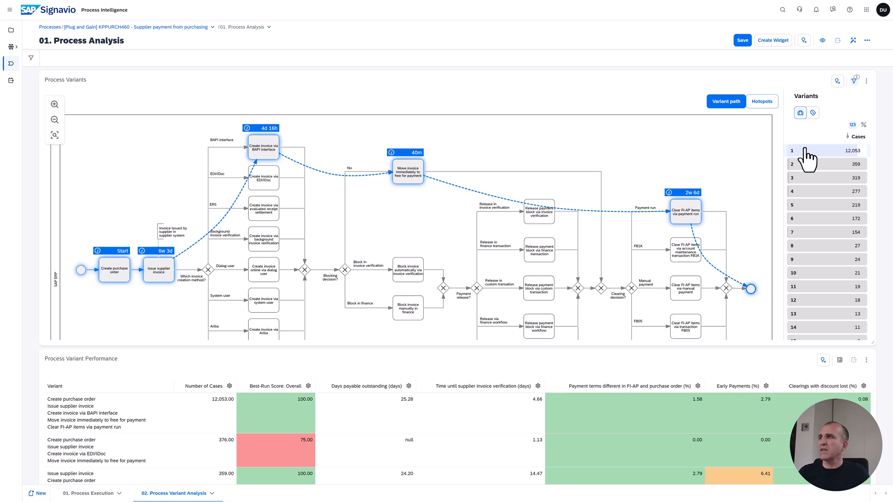
mouse_move(809, 177)
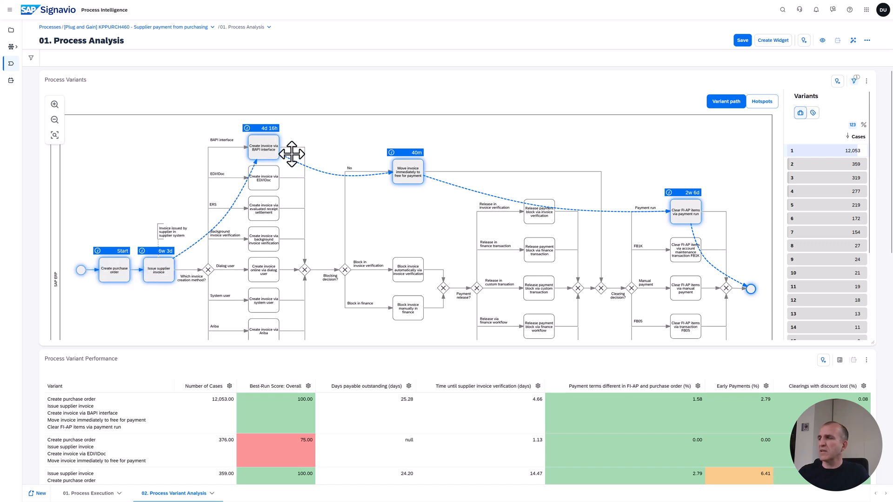
mouse_move(823, 174)
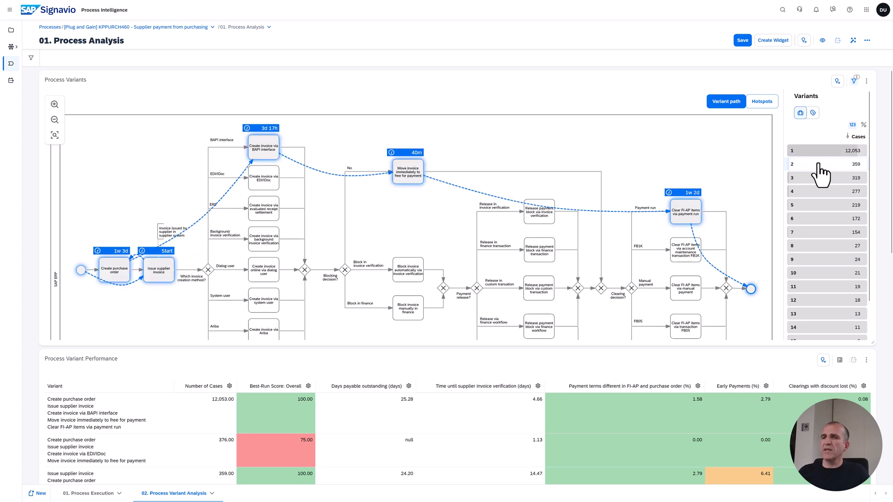
mouse_move(152, 227)
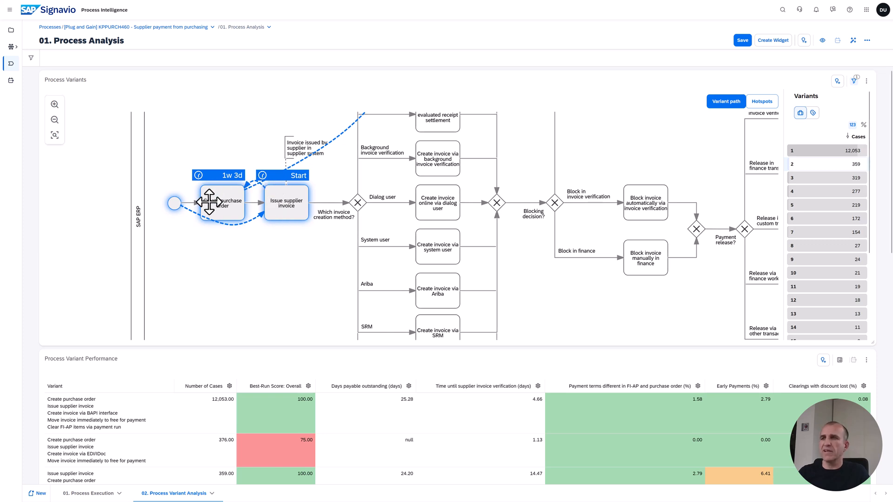
mouse_move(168, 203)
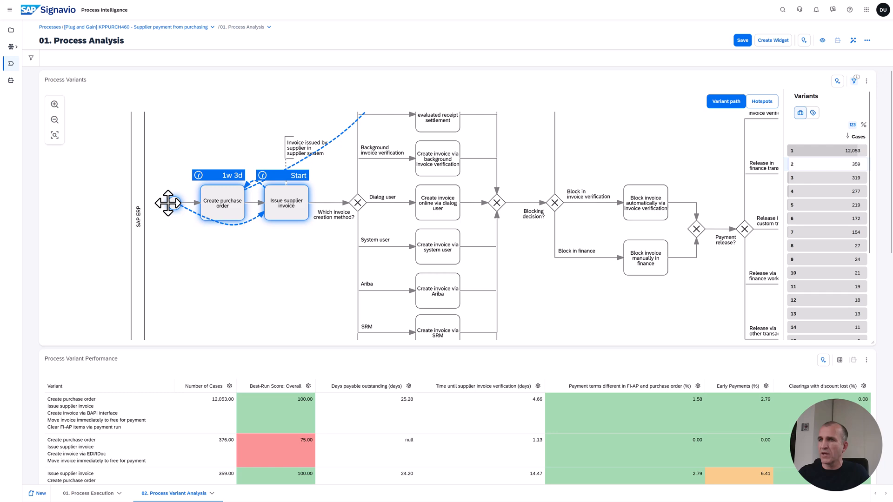
mouse_move(322, 259)
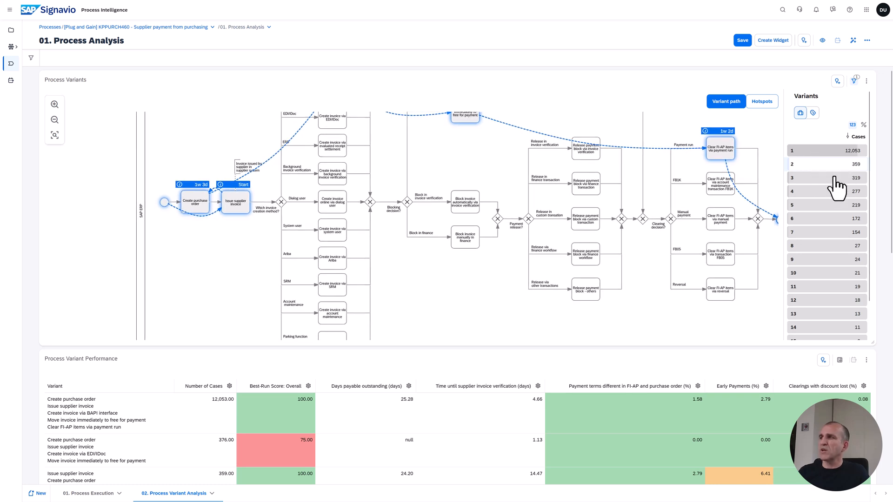
- Trace the 319-case automatic invoice blocking variant and list variants by fewest cases first
click(826, 164)
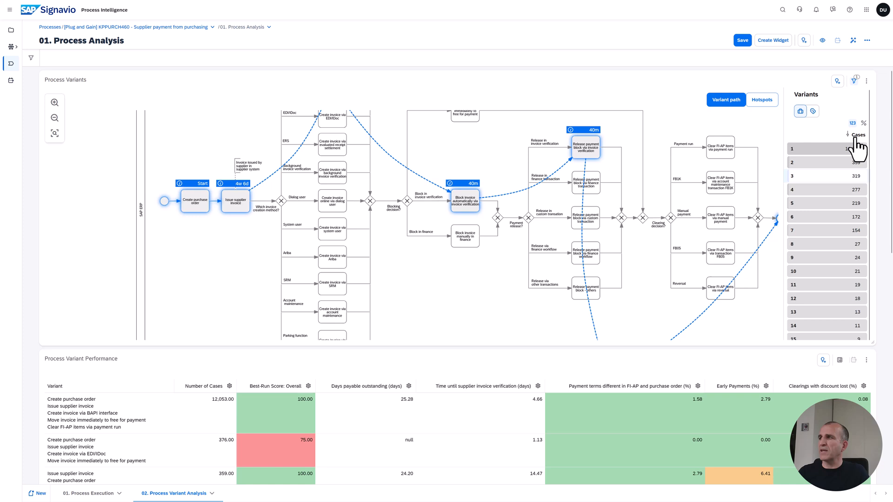
click(813, 111)
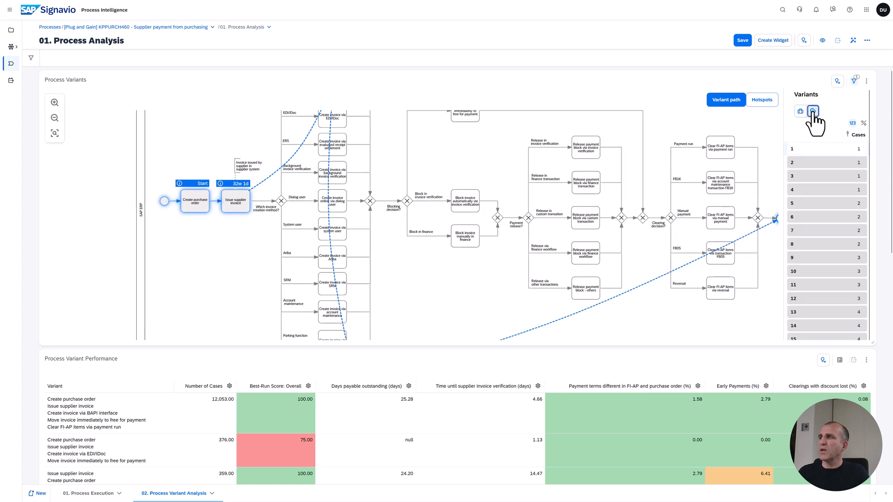
- Rank variants by cycle time, longest (49w 4d) first, and bring the performance table into view
click(814, 112)
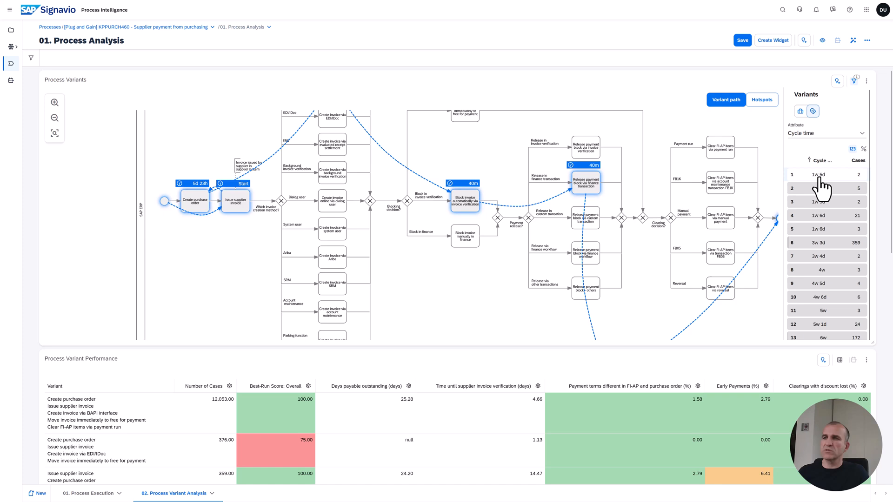
click(810, 163)
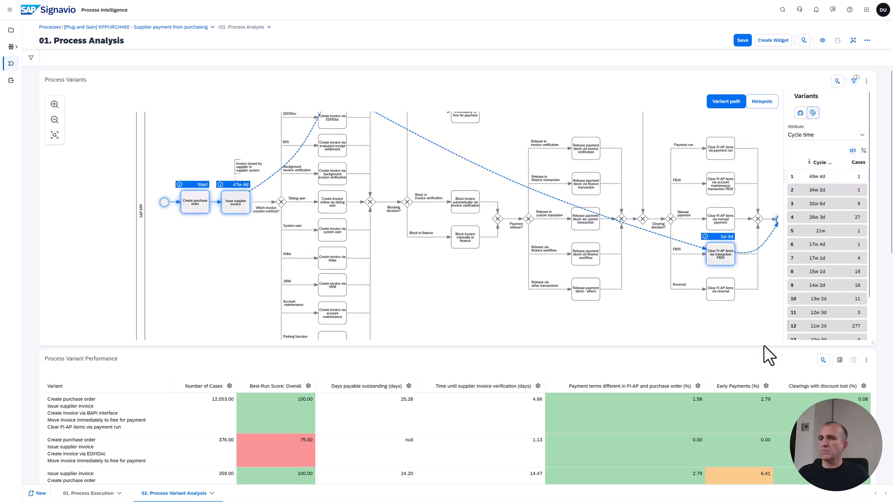
scroll(down, 3)
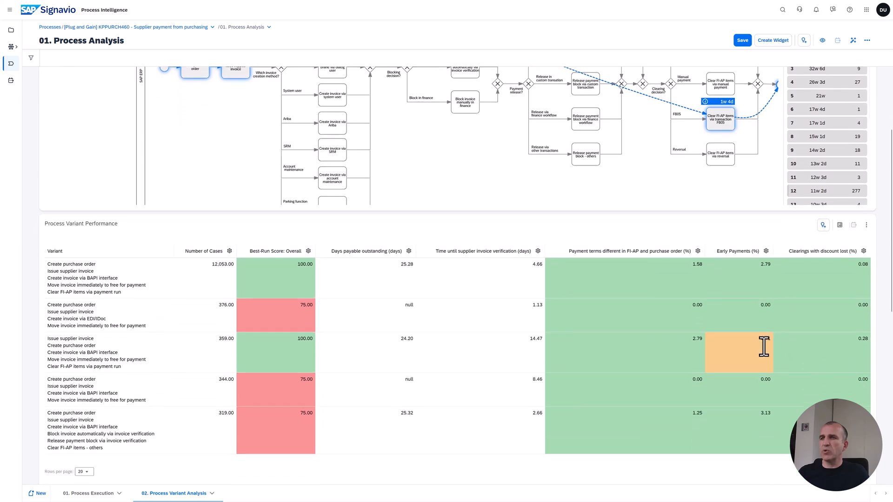
scroll(down, 3)
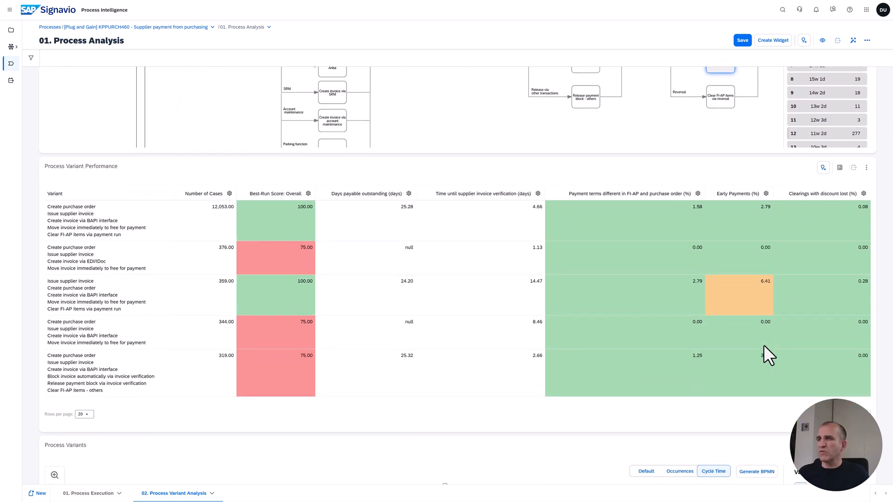
scroll(down, 3)
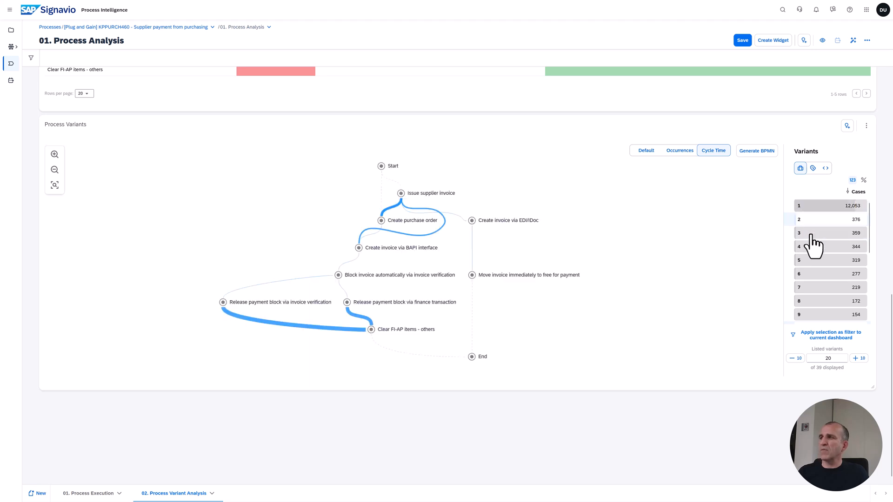
mouse_move(822, 214)
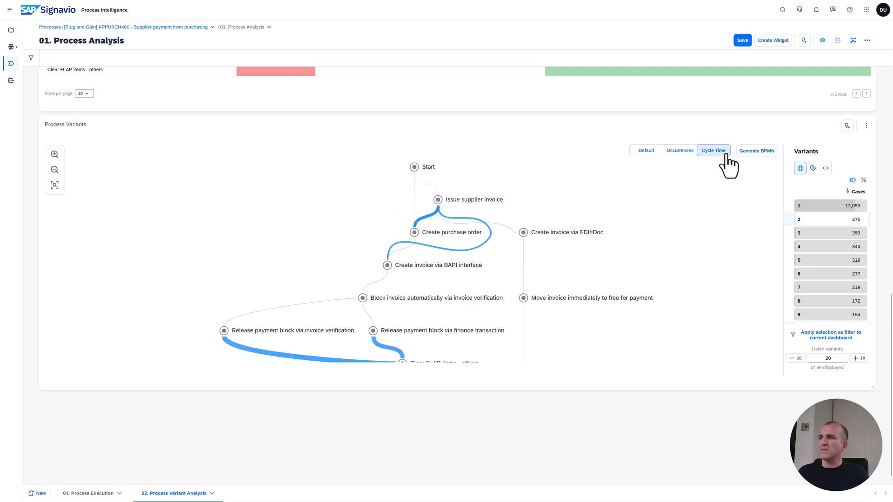
- Weight the variant graph edges by occurrences, then reset them to Default unweighted lines
click(679, 150)
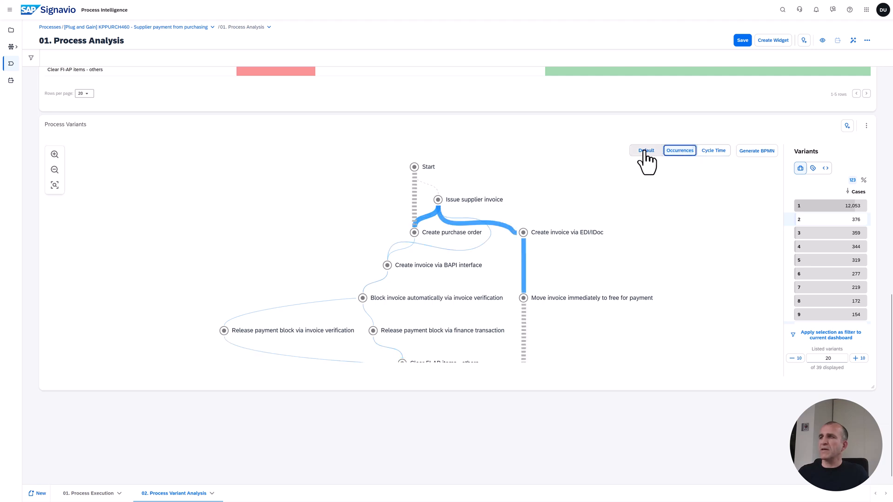
click(645, 150)
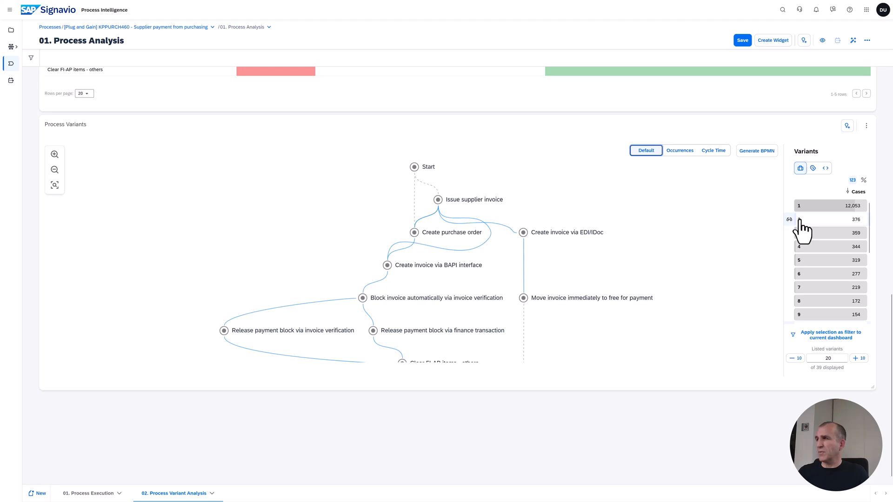
mouse_move(513, 229)
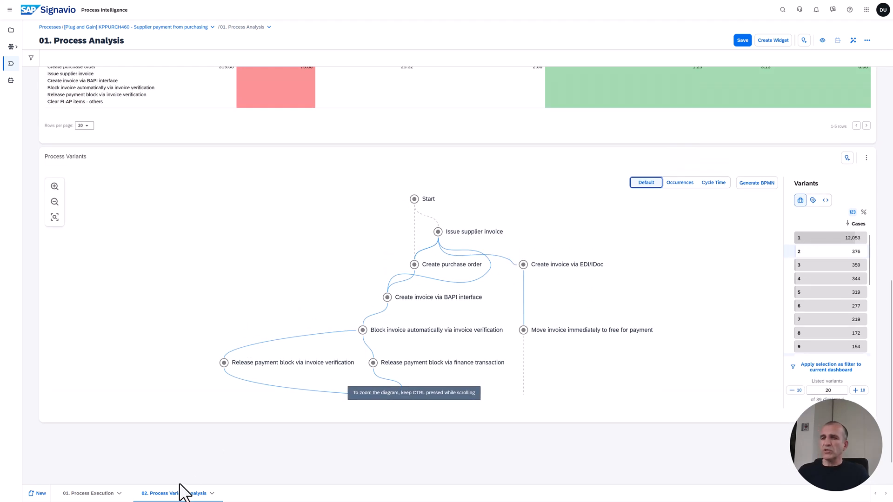
mouse_move(89, 493)
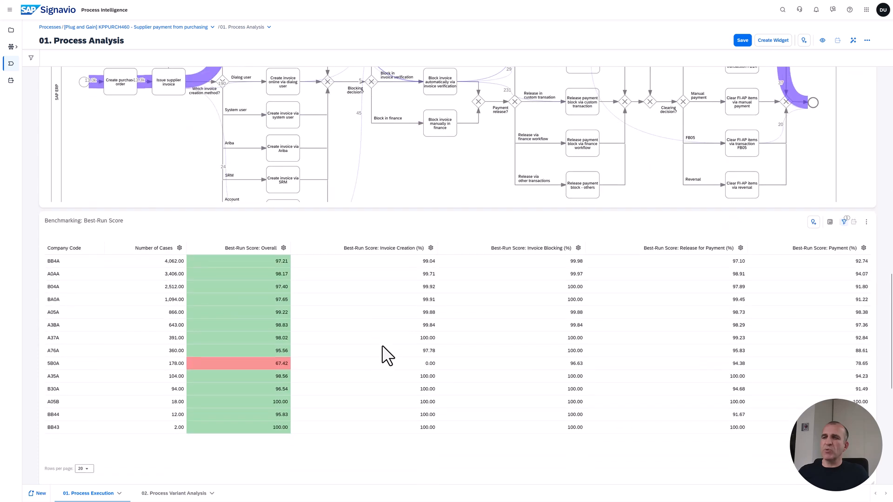
mouse_move(277, 376)
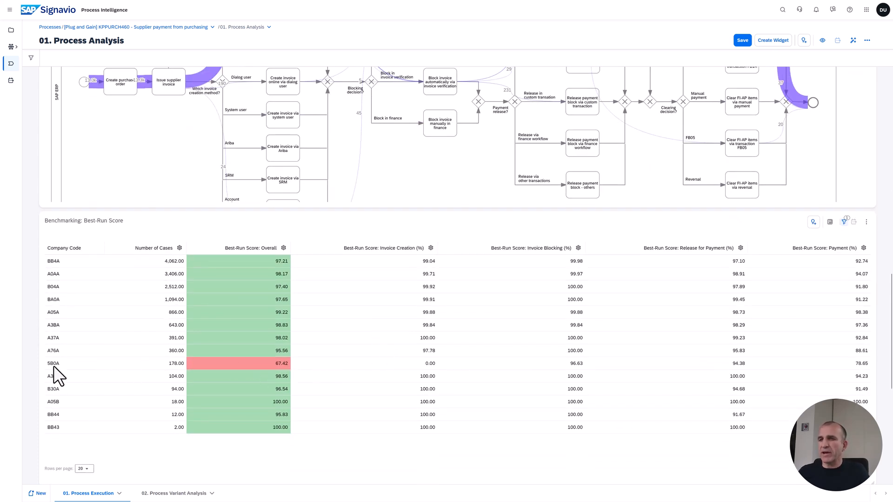
- Select and copy company code 5B0A, the lowest Best-Run Score at 67.42
double_click(53, 363)
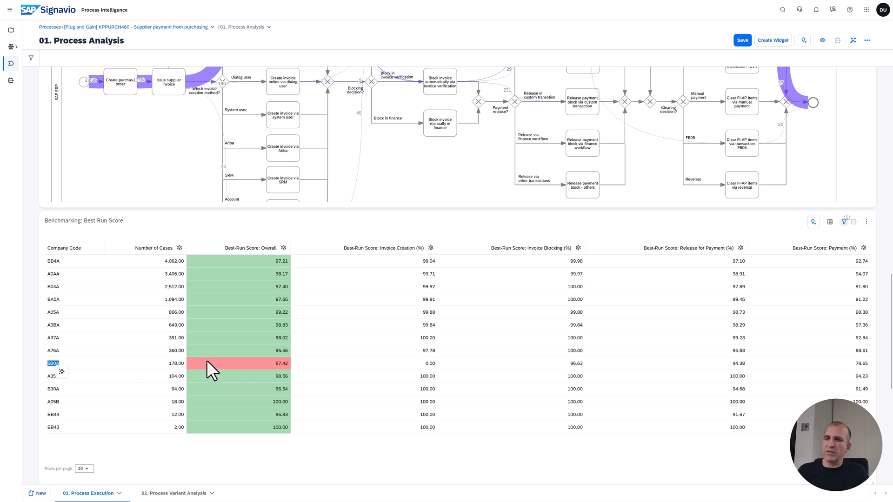
mouse_move(234, 370)
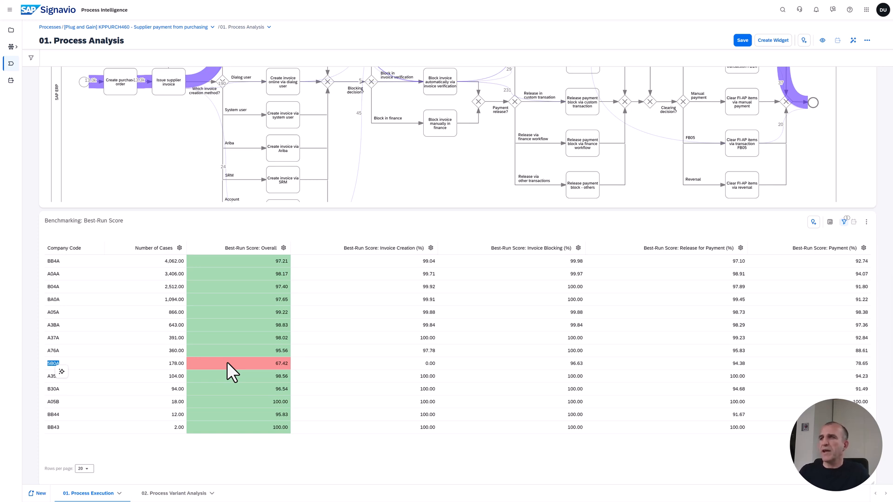
mouse_move(228, 364)
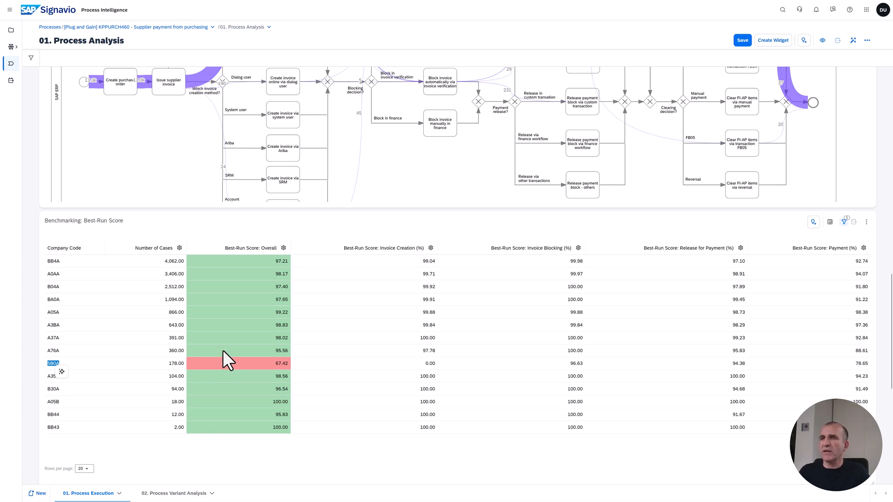
mouse_move(204, 317)
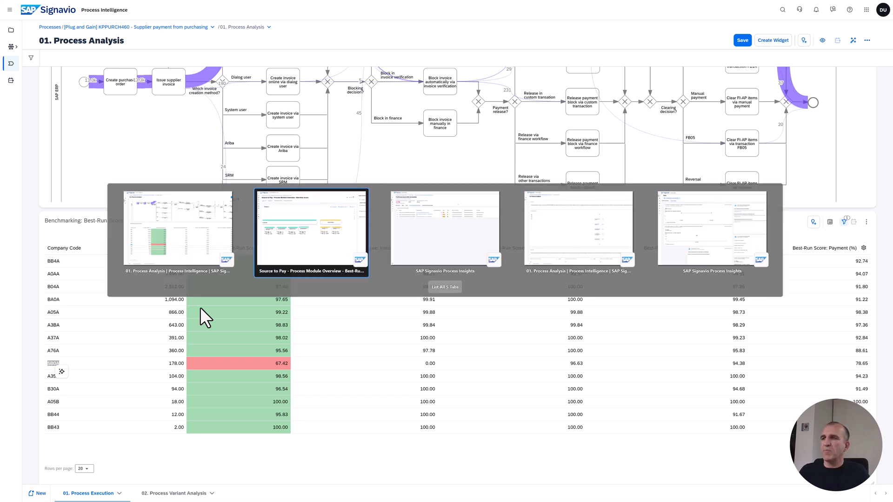
- Return to Process Insights and the supplier invoice to FI-AP clearing process flow
click(311, 228)
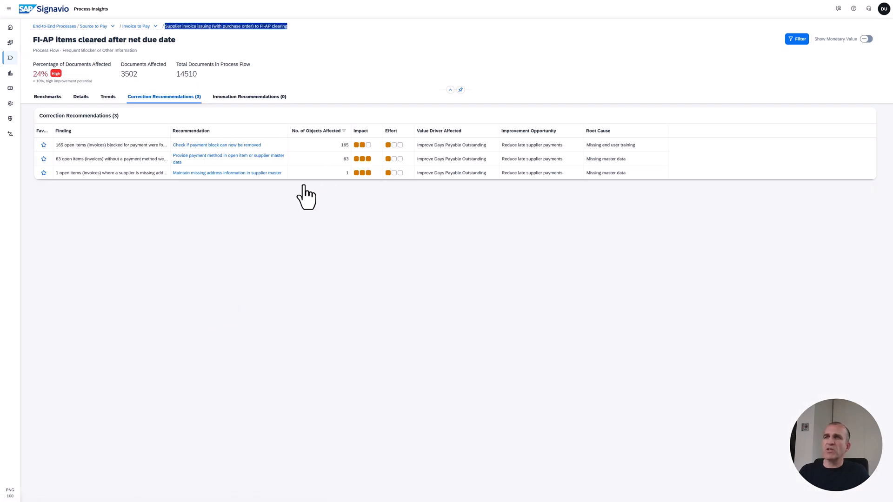
click(225, 25)
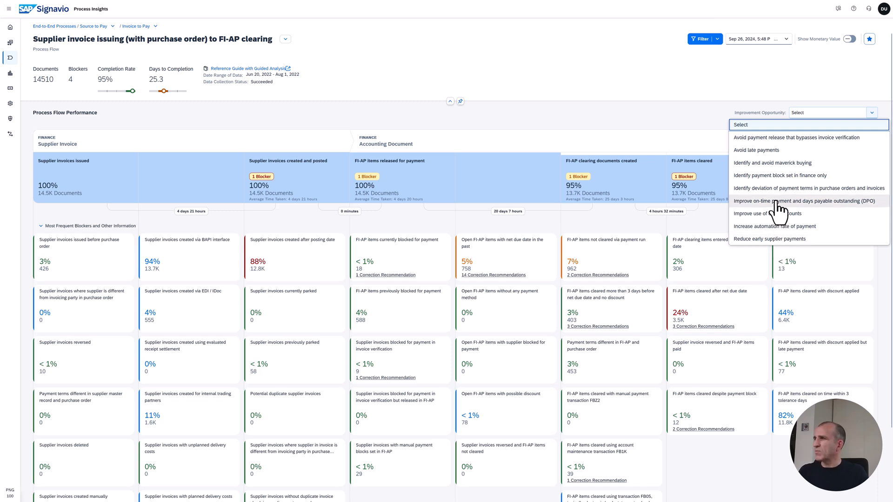
mouse_move(769, 150)
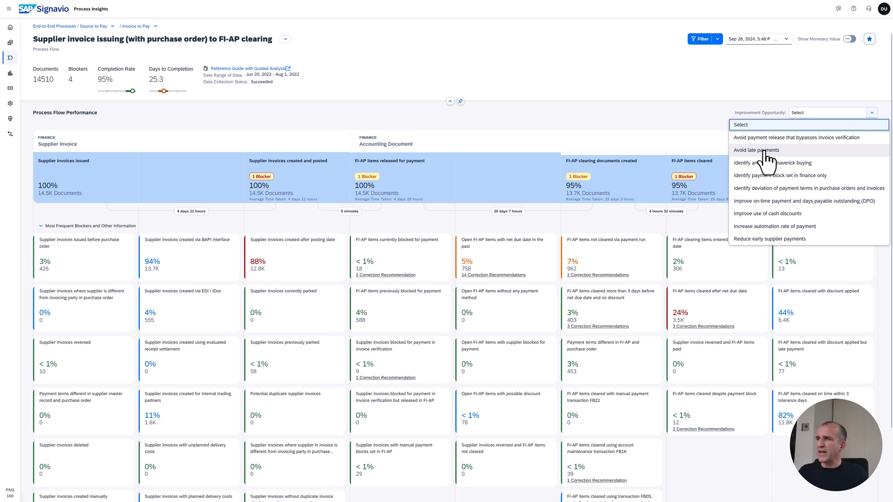
click(756, 150)
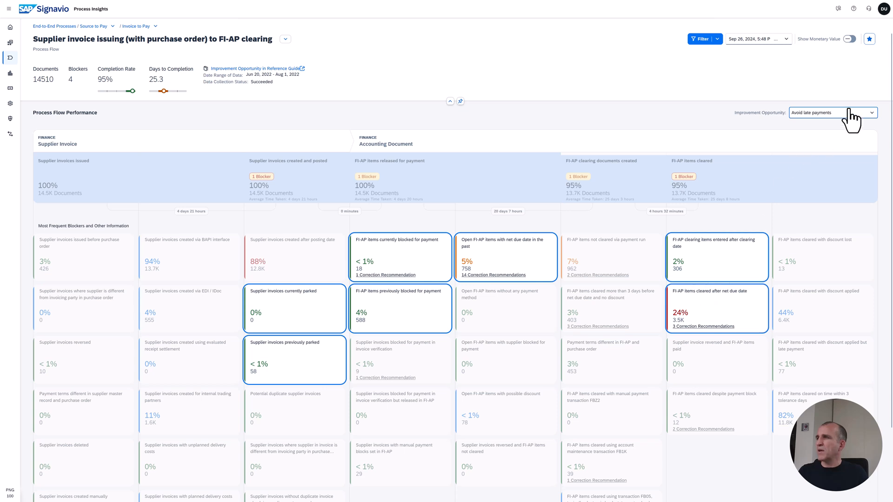
click(873, 112)
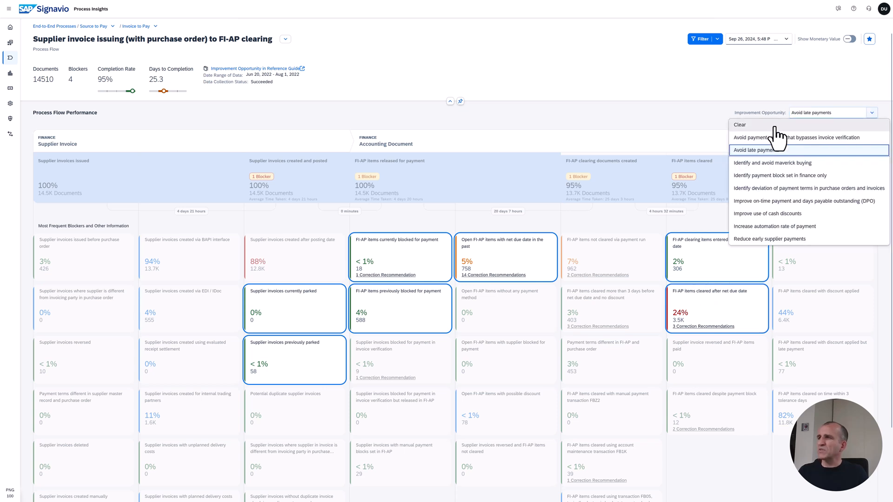
click(740, 124)
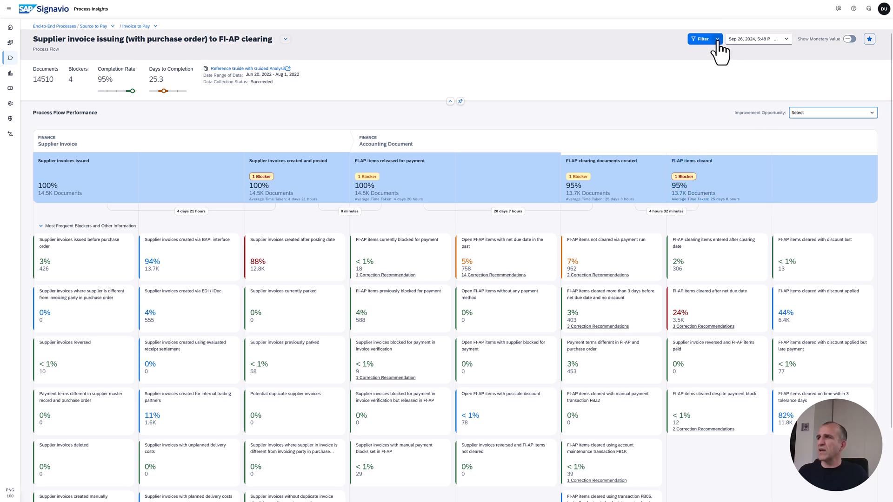
- Filter to company code 5B0A and view the 3 early-cleared FI-AP correction recommendations
click(705, 39)
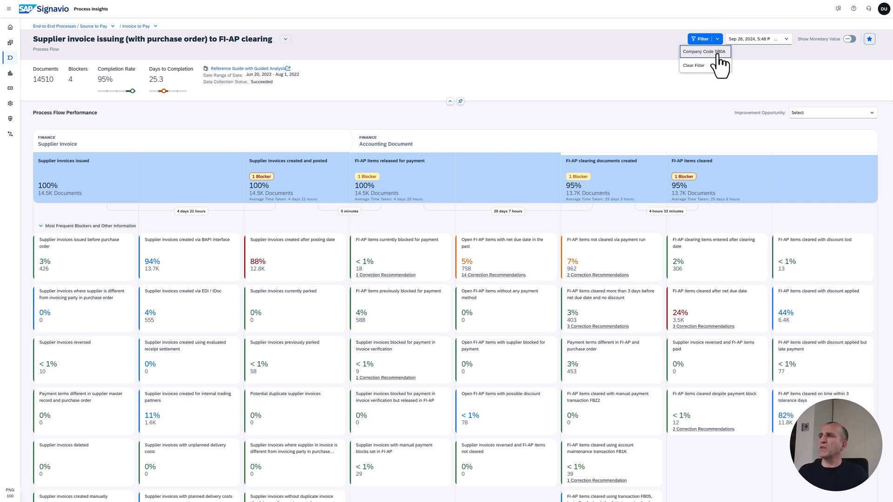
click(704, 52)
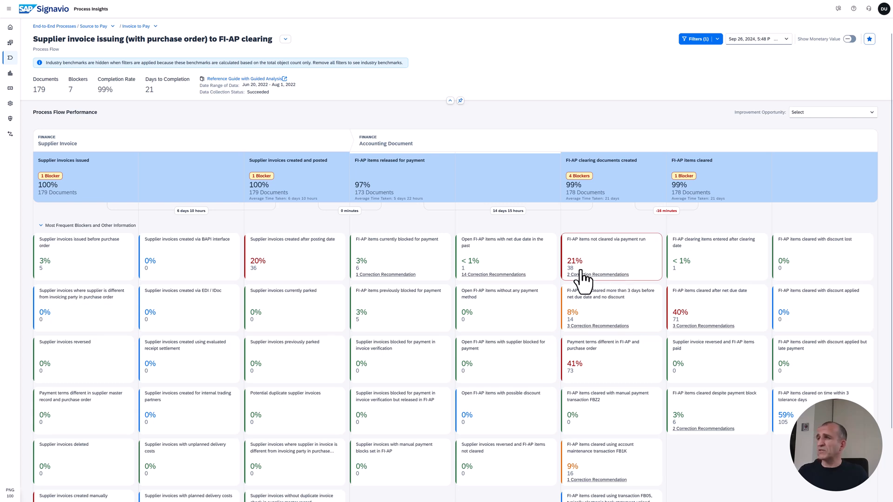
mouse_move(583, 328)
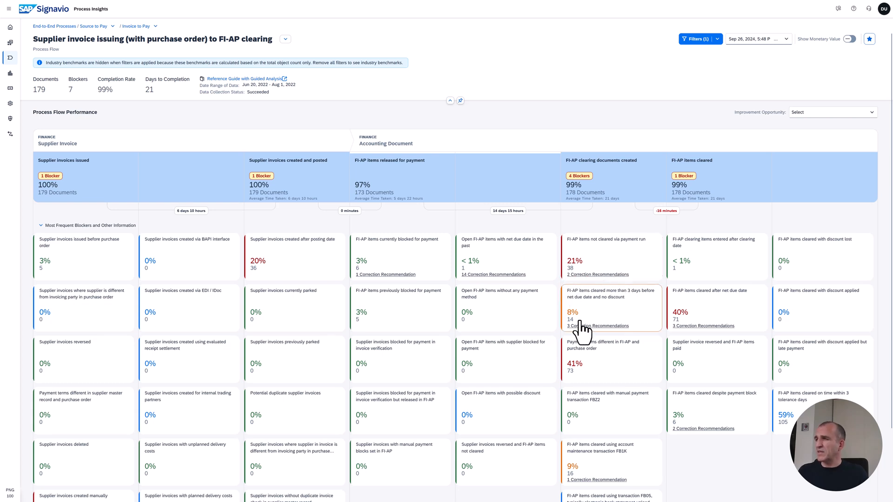
mouse_move(635, 300)
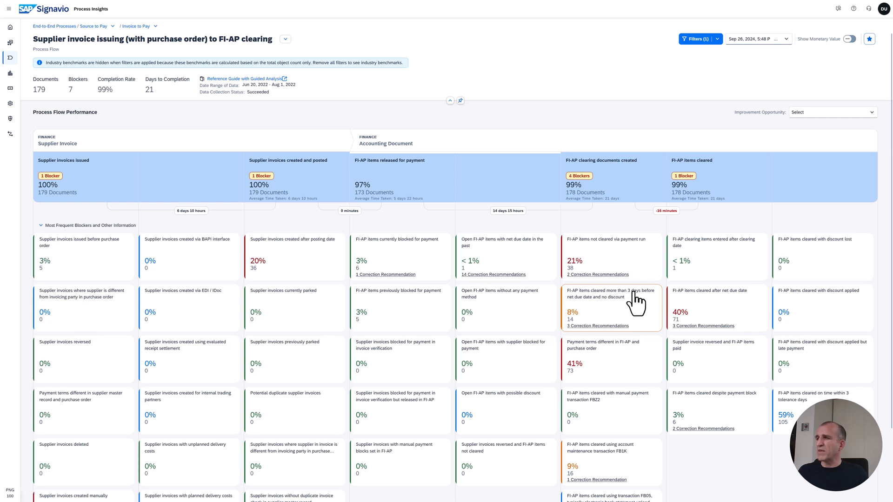
mouse_move(627, 313)
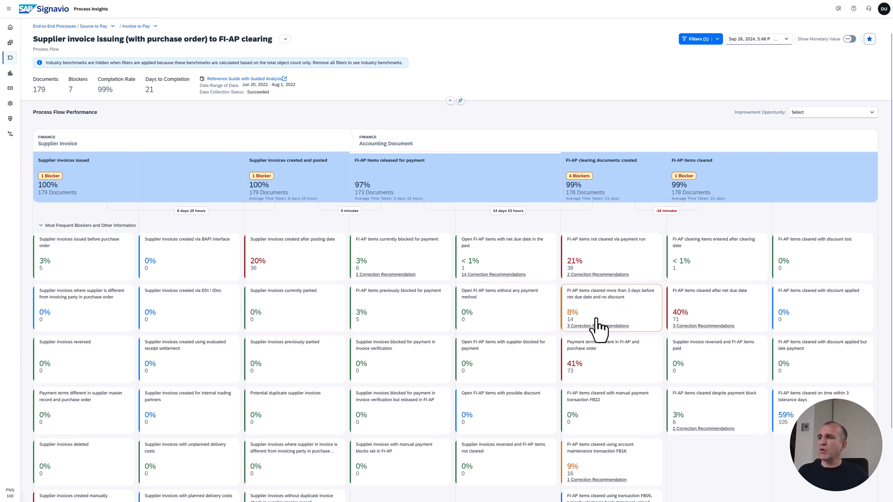
mouse_move(604, 319)
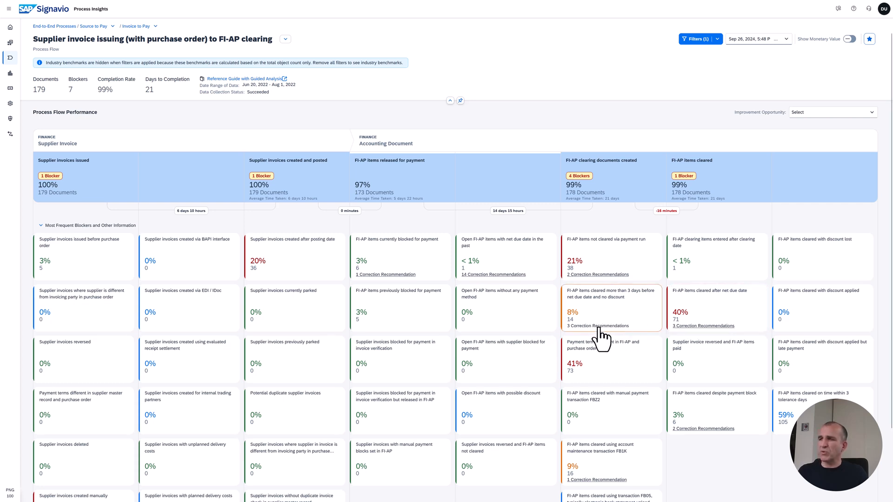
click(611, 307)
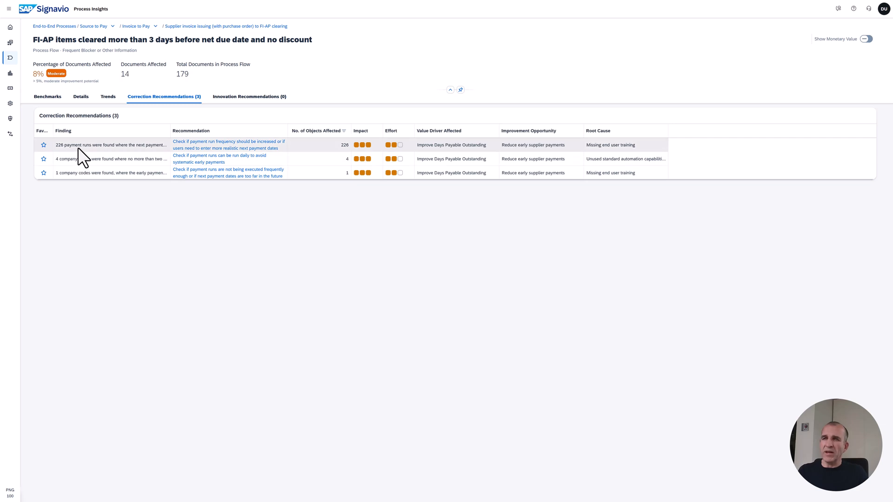
mouse_move(239, 158)
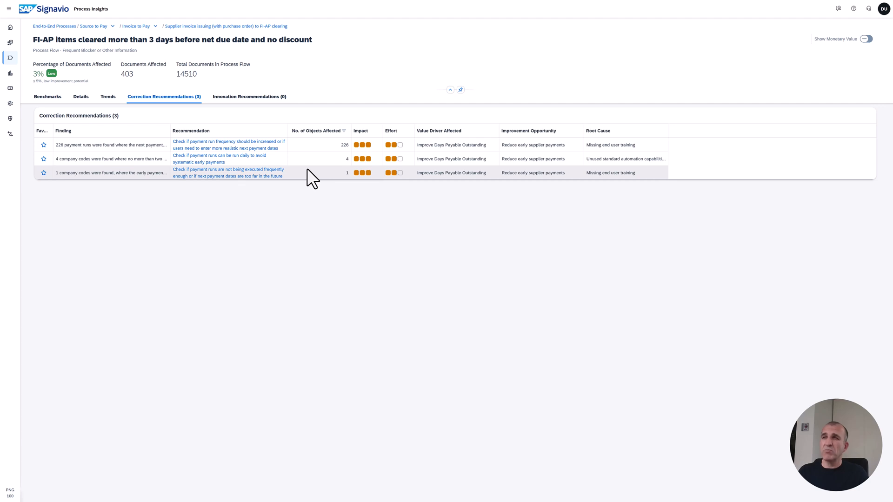
mouse_move(245, 173)
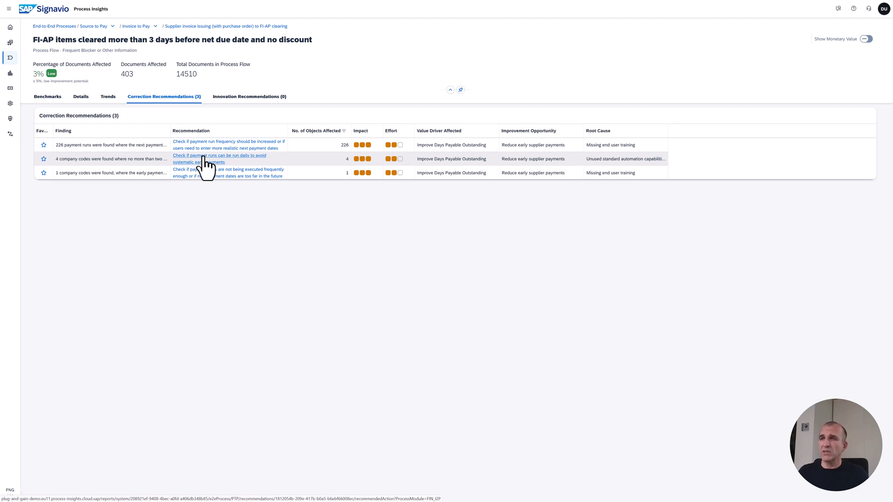
mouse_move(132, 173)
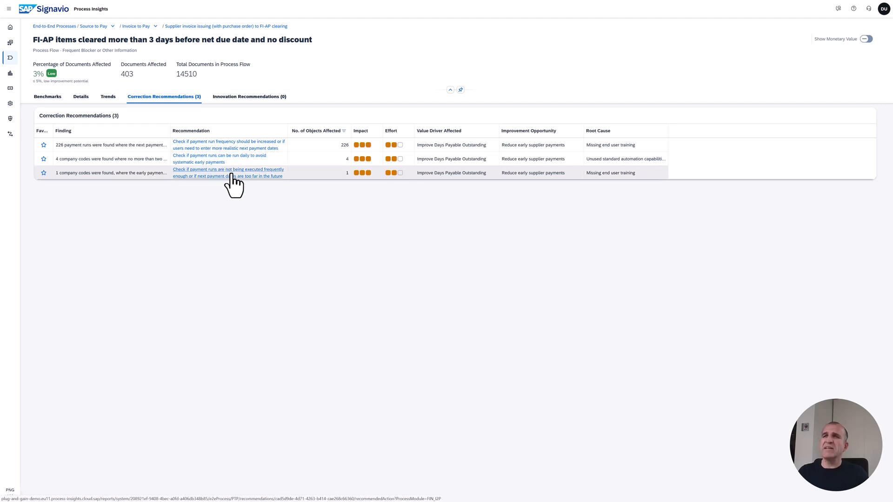
mouse_move(226, 185)
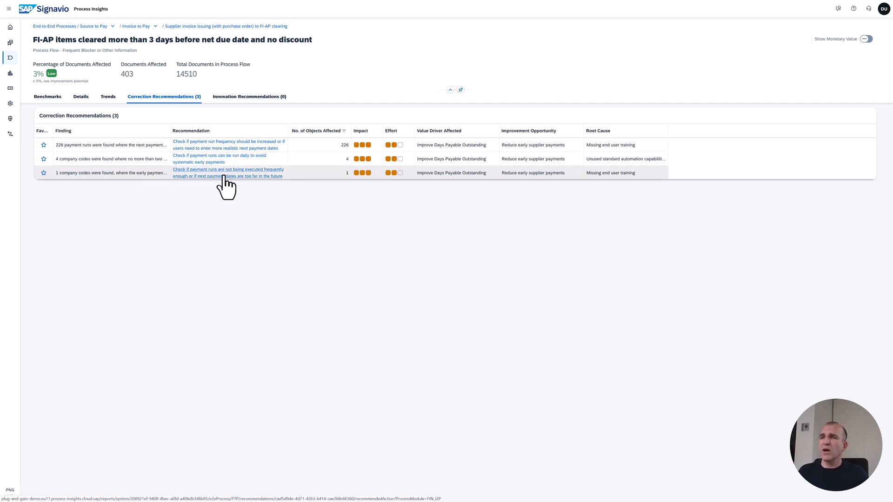
mouse_move(248, 185)
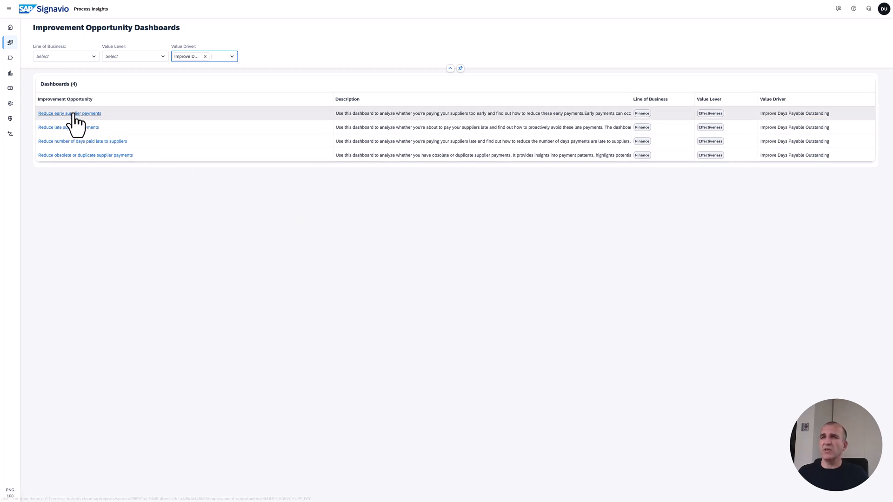
- Open the 'Reduce late supplier payments' improvement opportunity dashboard
click(68, 127)
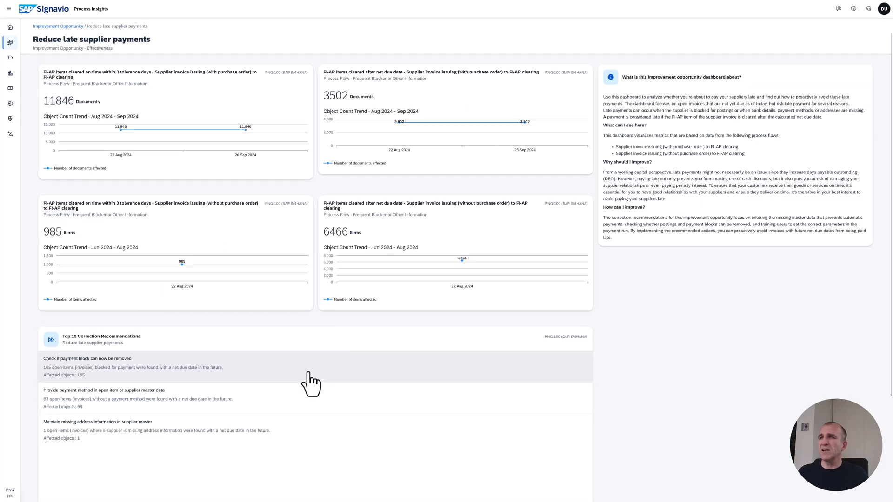
mouse_move(267, 147)
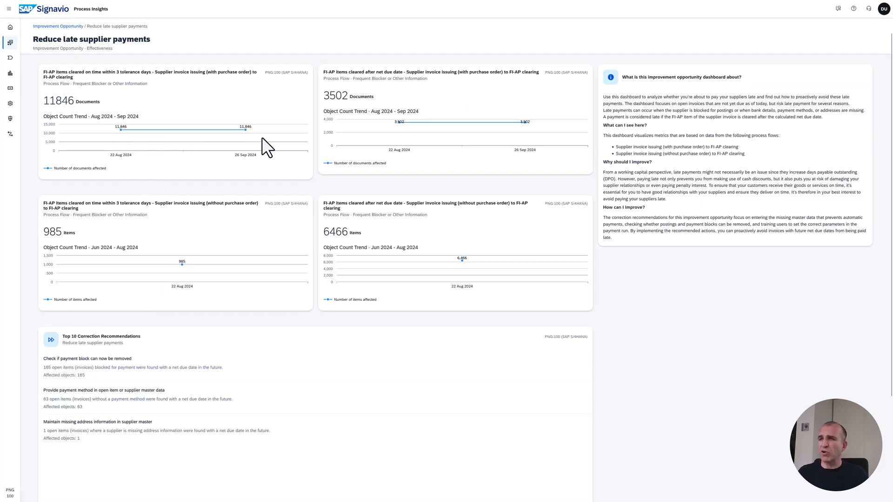
mouse_move(111, 354)
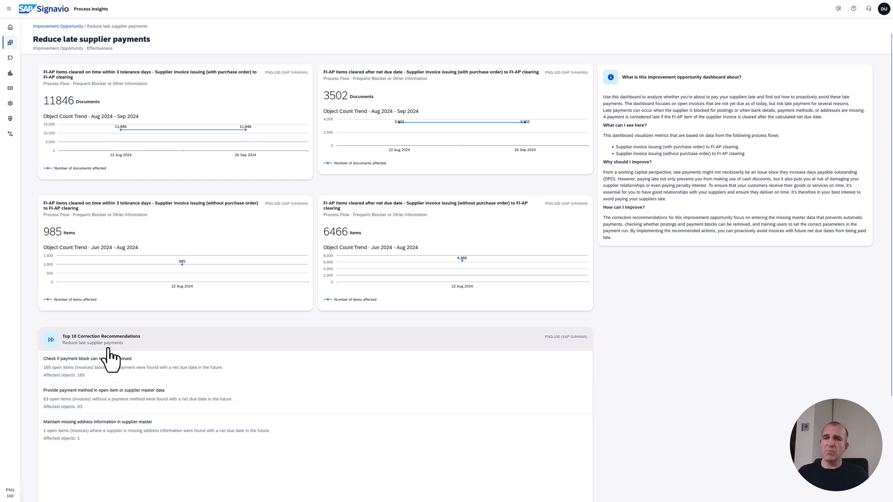
mouse_move(570, 404)
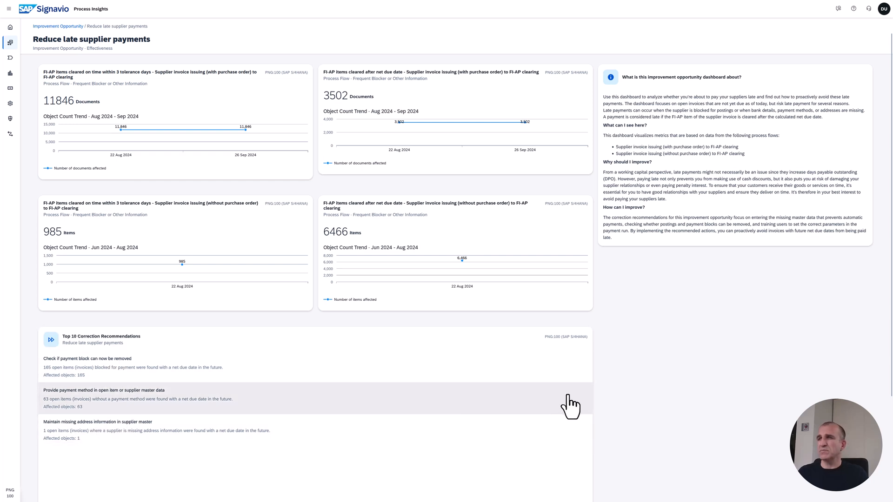
mouse_move(532, 222)
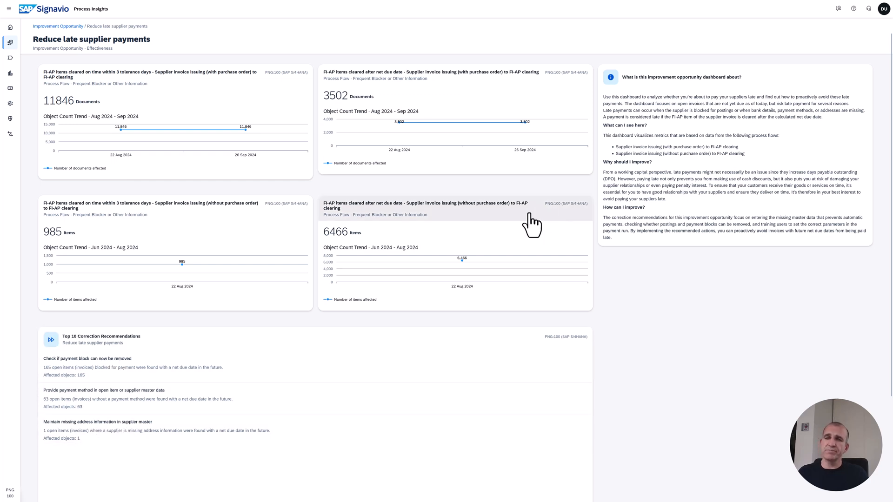